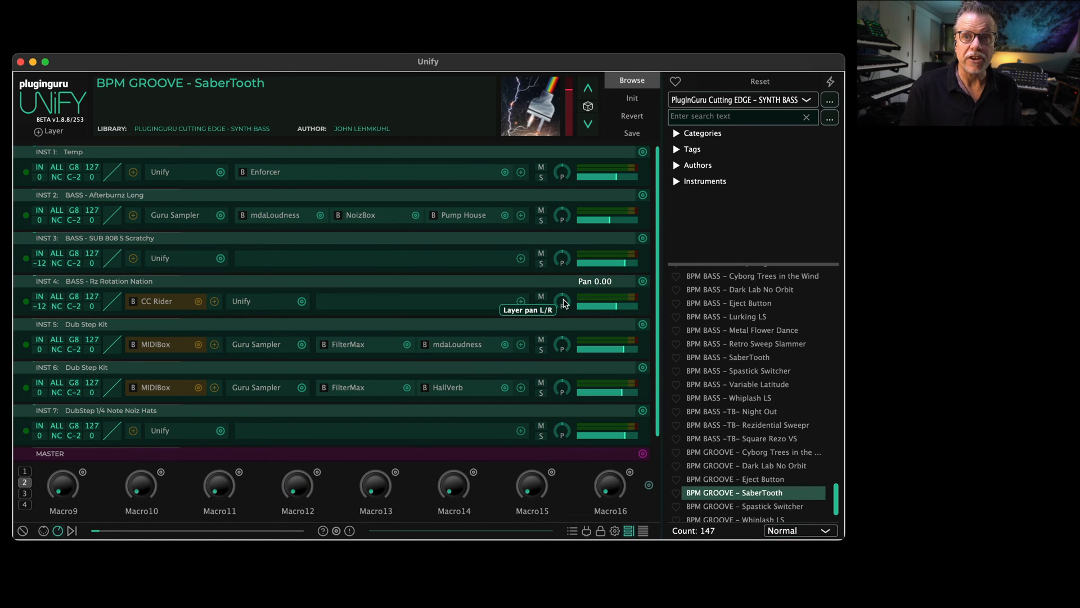
pyautogui.moveTo(585, 306)
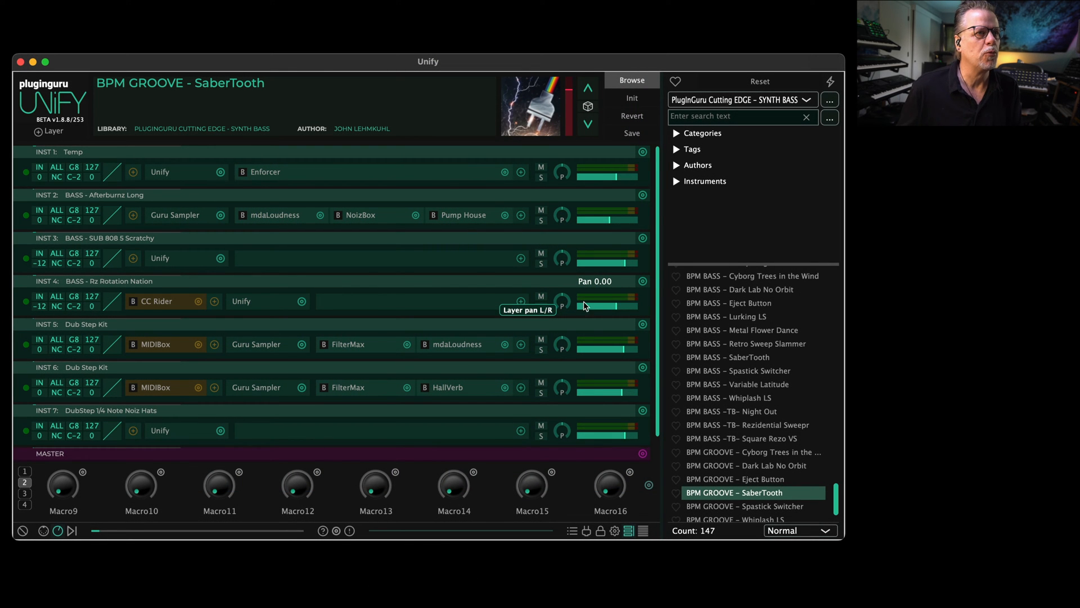
# Step: Adjust instrument 4's CC Rider LFO and the MIDI controller number it sends
pyautogui.doubleClick(156, 301)
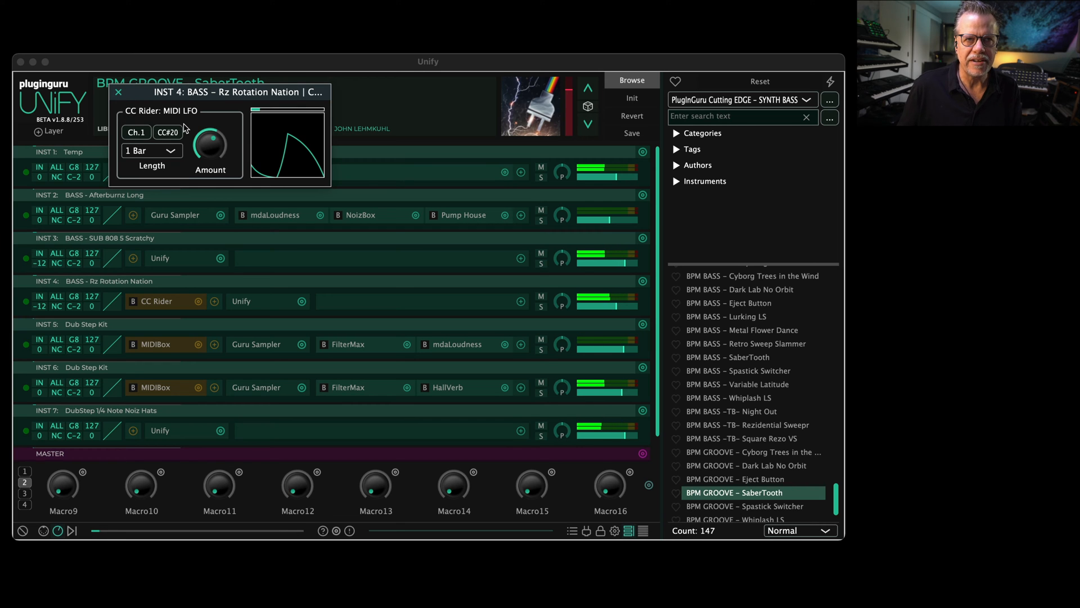
pyautogui.moveTo(269, 150)
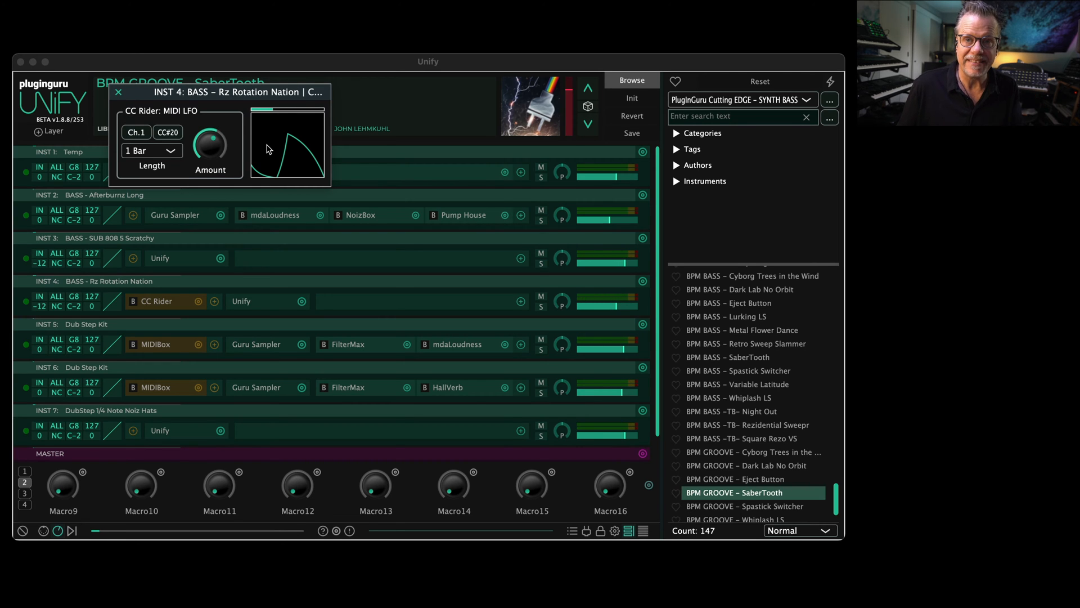
pyautogui.click(167, 132)
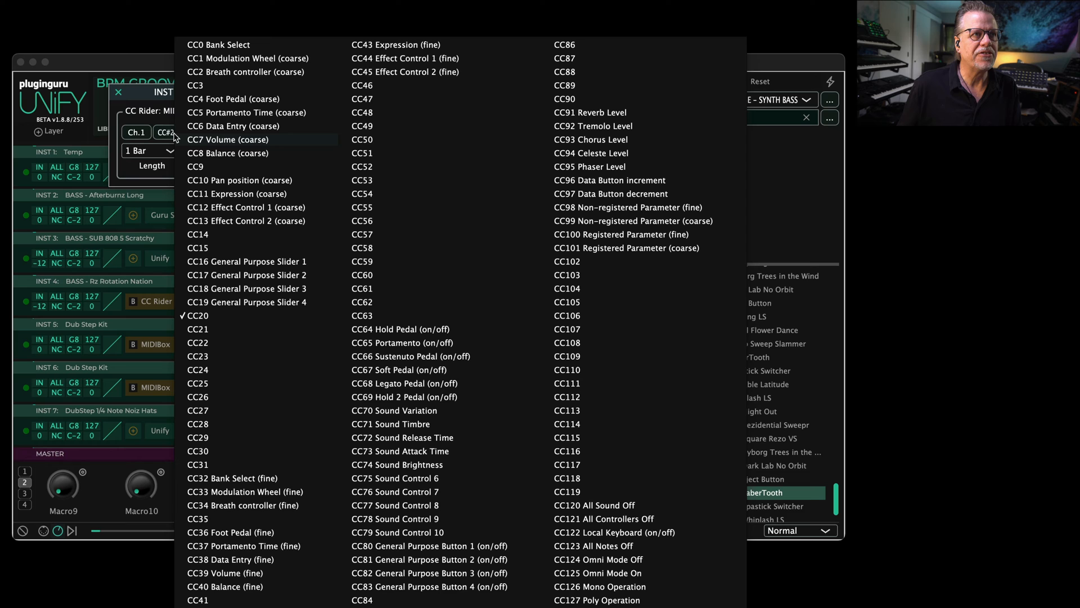
pyautogui.moveTo(86, 126)
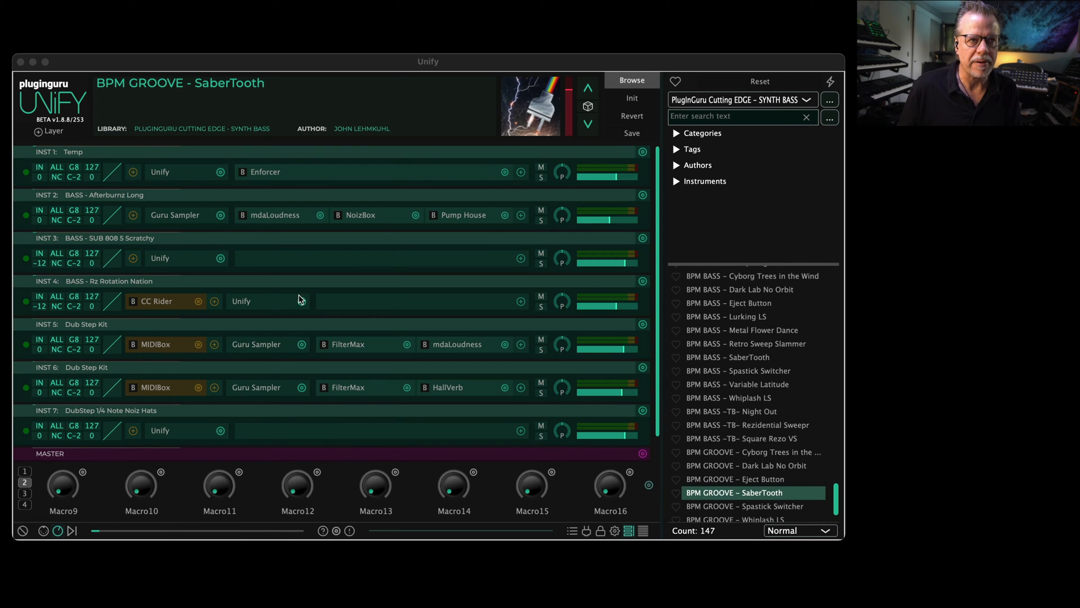
pyautogui.moveTo(269, 314)
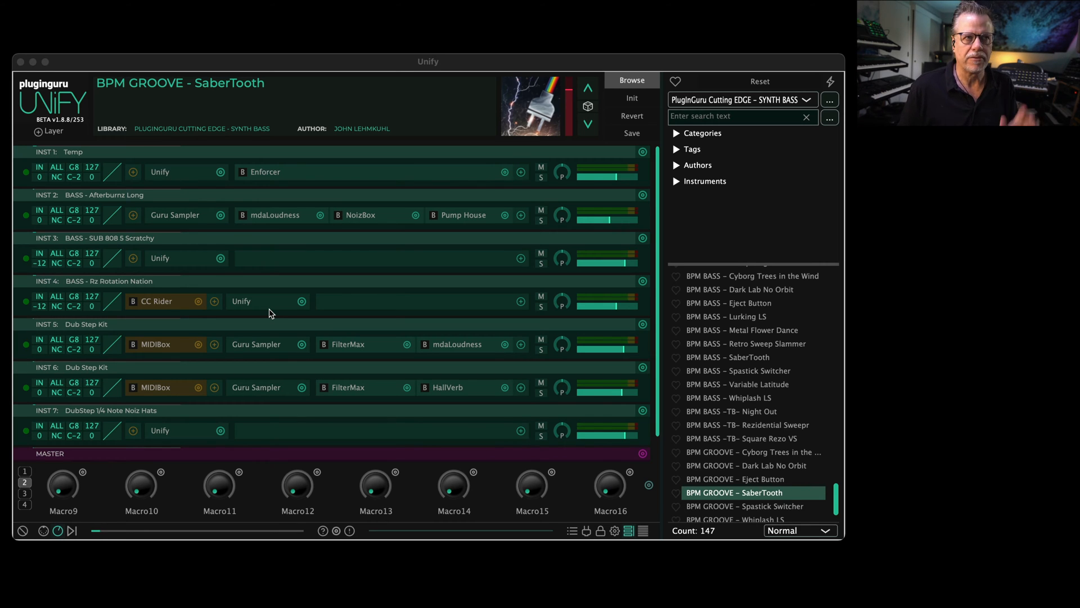
pyautogui.moveTo(501, 272)
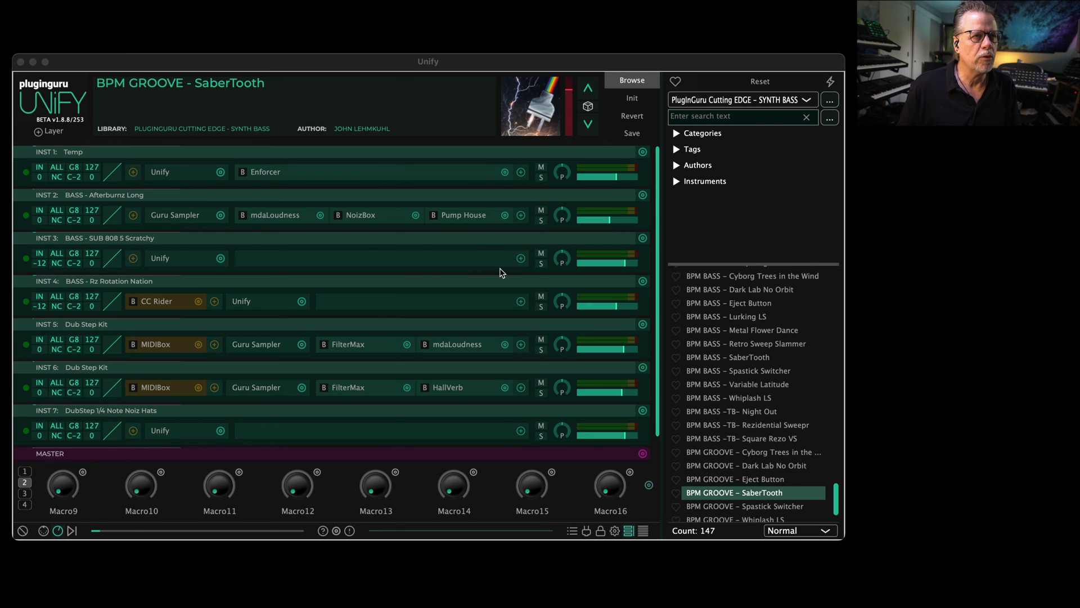
pyautogui.moveTo(948, 374)
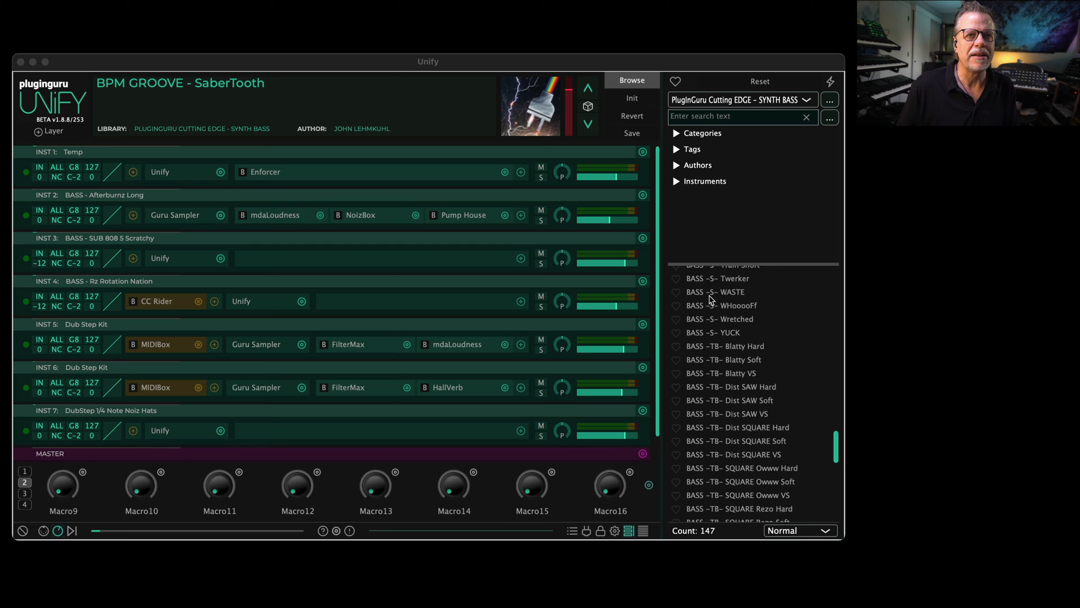
# Step: Scroll the synth bass library and load the BASS - Rz Wire Tap patch
pyautogui.scroll(3)
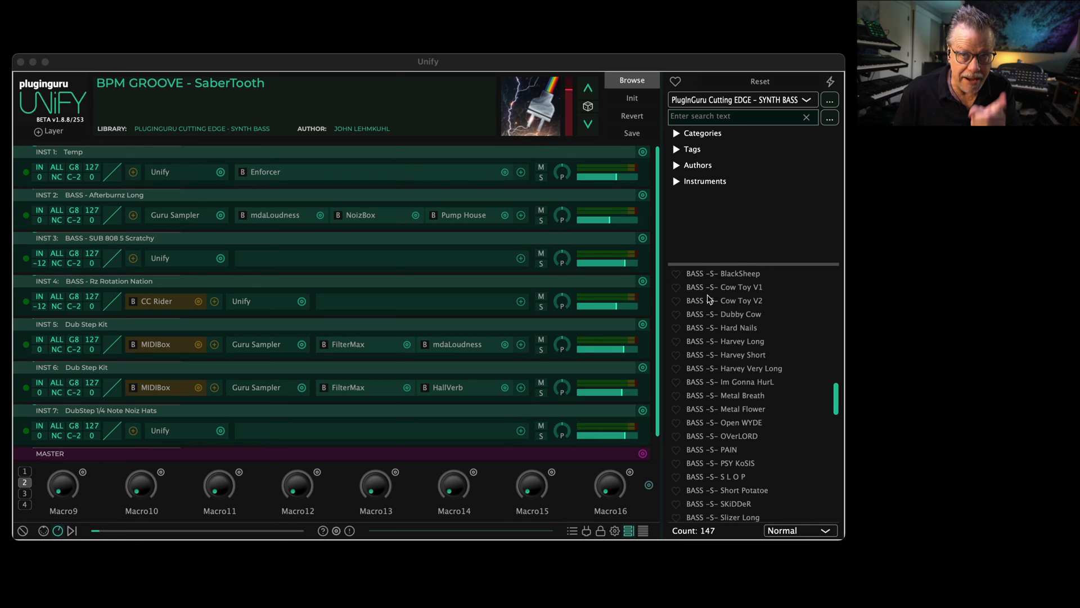
pyautogui.moveTo(749, 392)
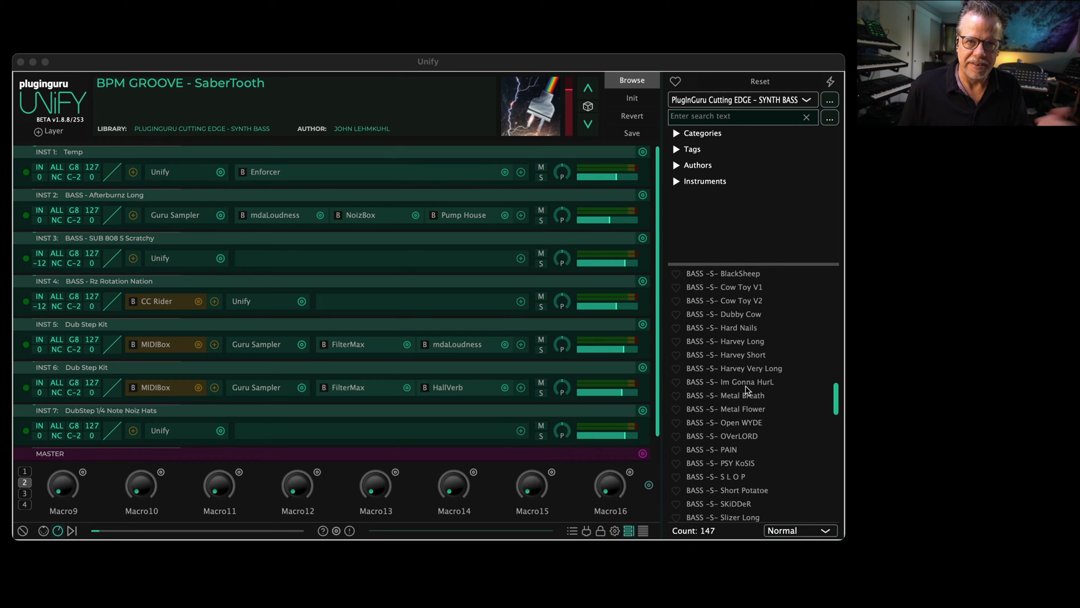
pyautogui.scroll(3)
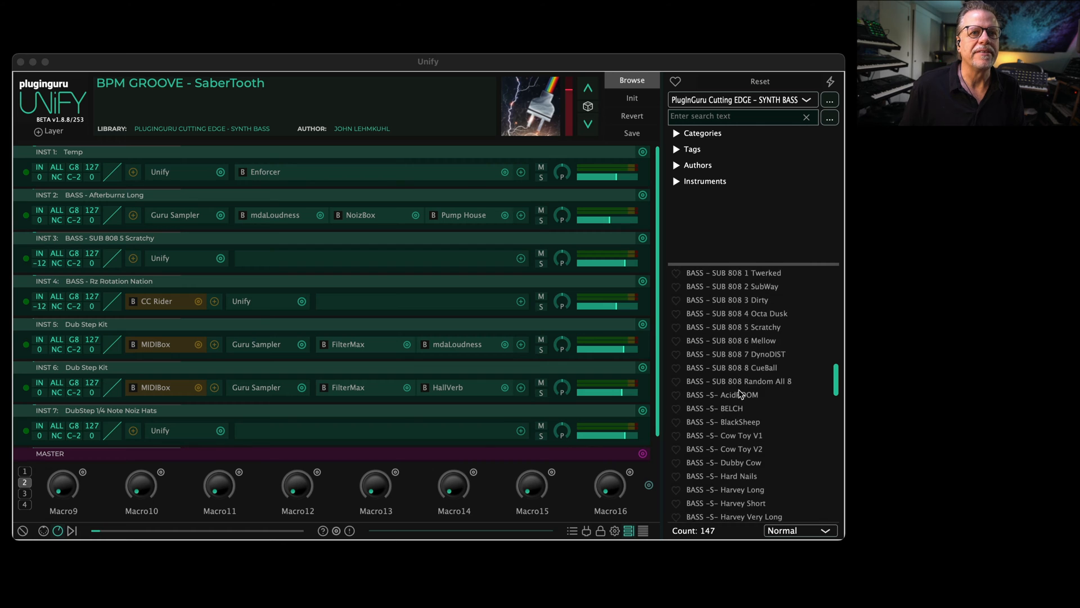
pyautogui.scroll(3)
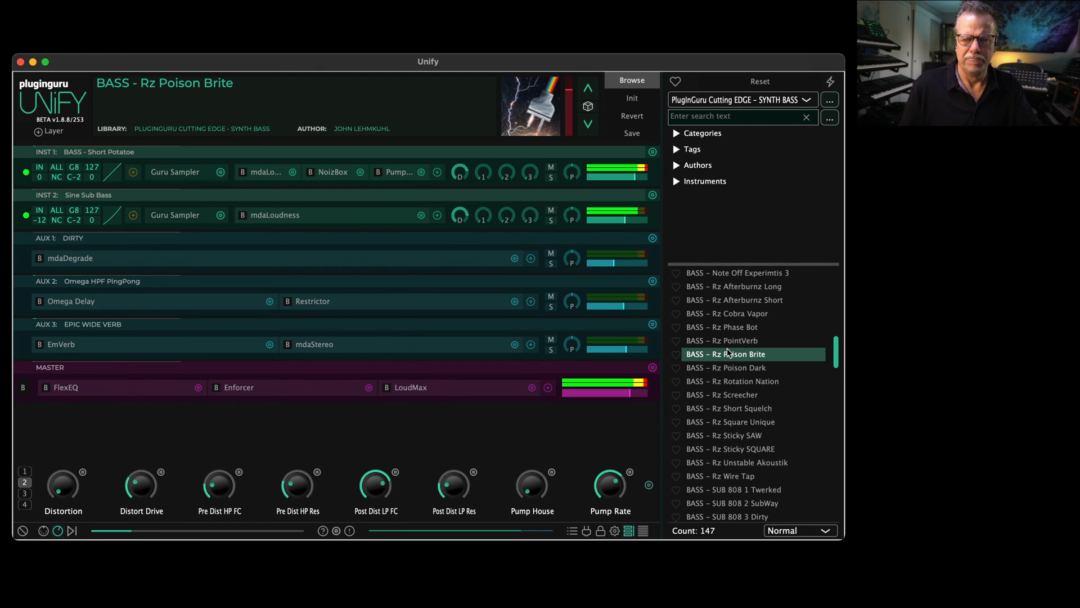
pyautogui.moveTo(750, 442)
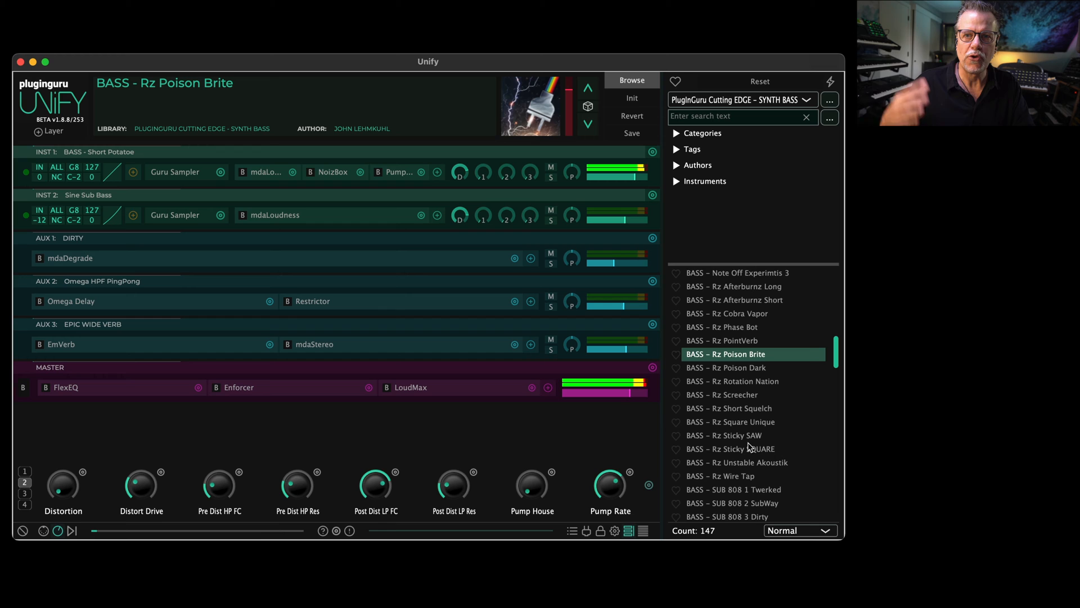
pyautogui.click(722, 475)
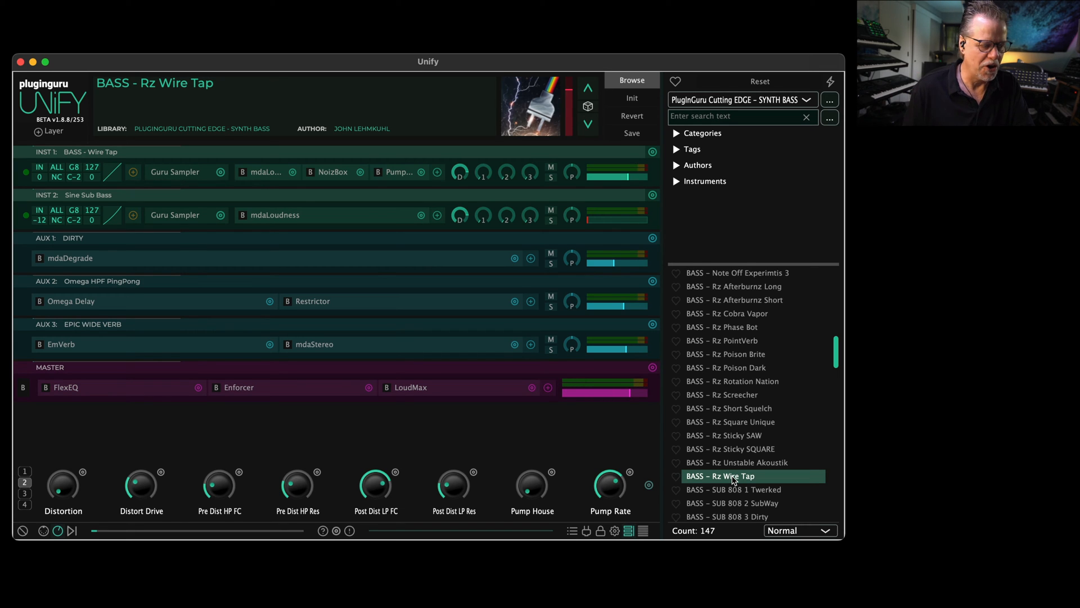
pyautogui.click(43, 530)
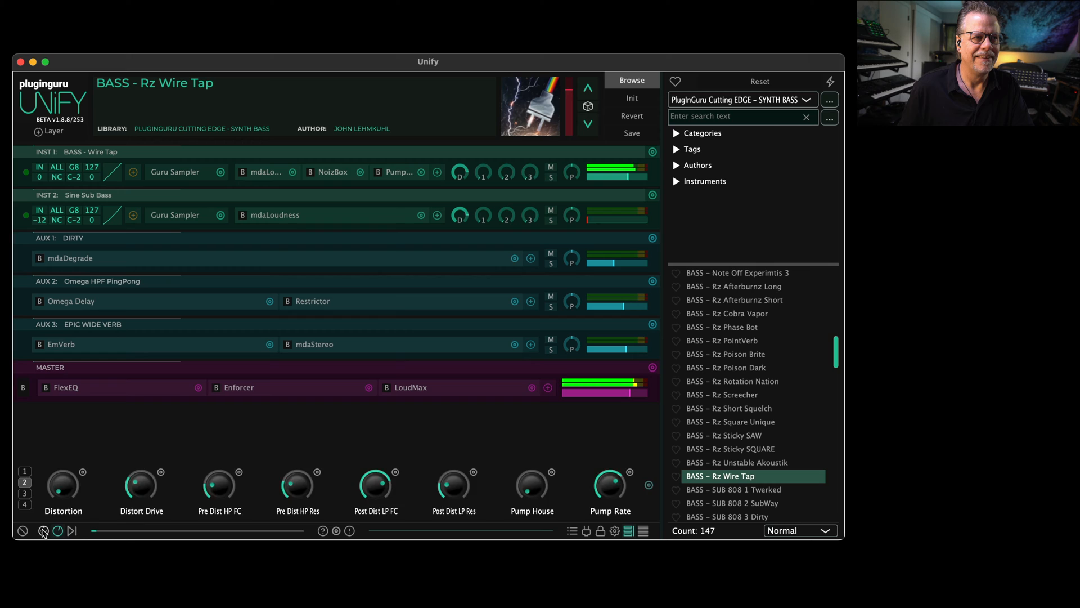
# Step: Audition Rz Wire Tap on the on-screen keyboard and bring up its patch options
pyautogui.click(43, 531)
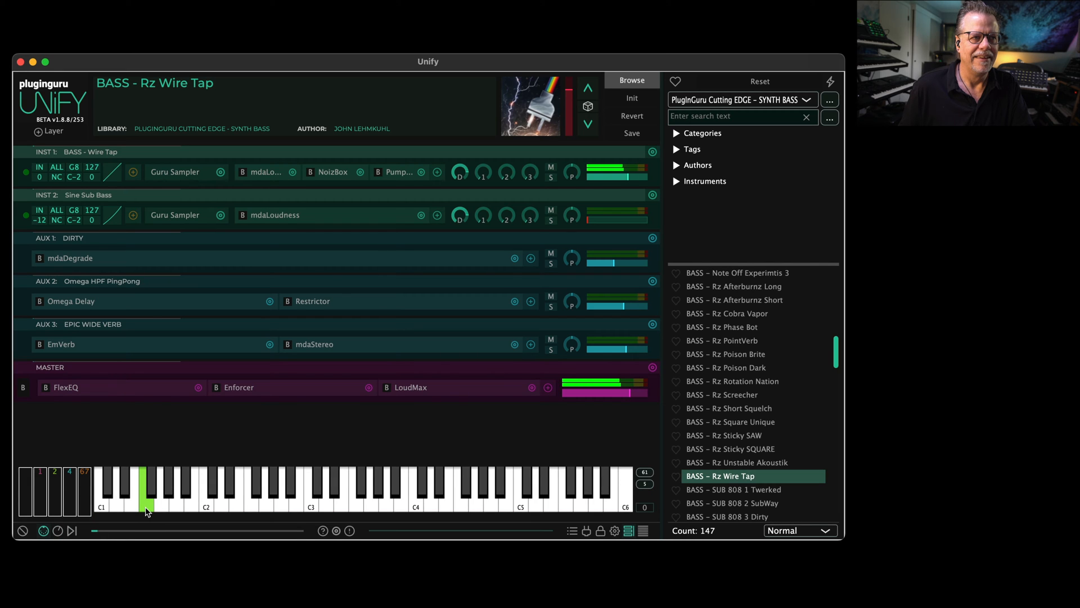
pyautogui.moveTo(141, 541)
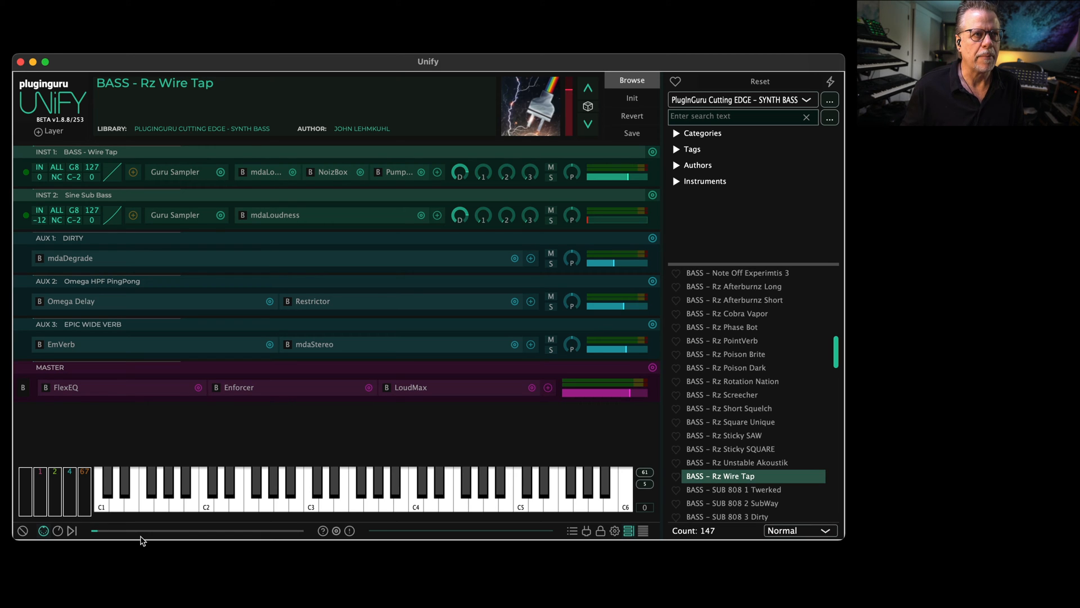
pyautogui.click(281, 489)
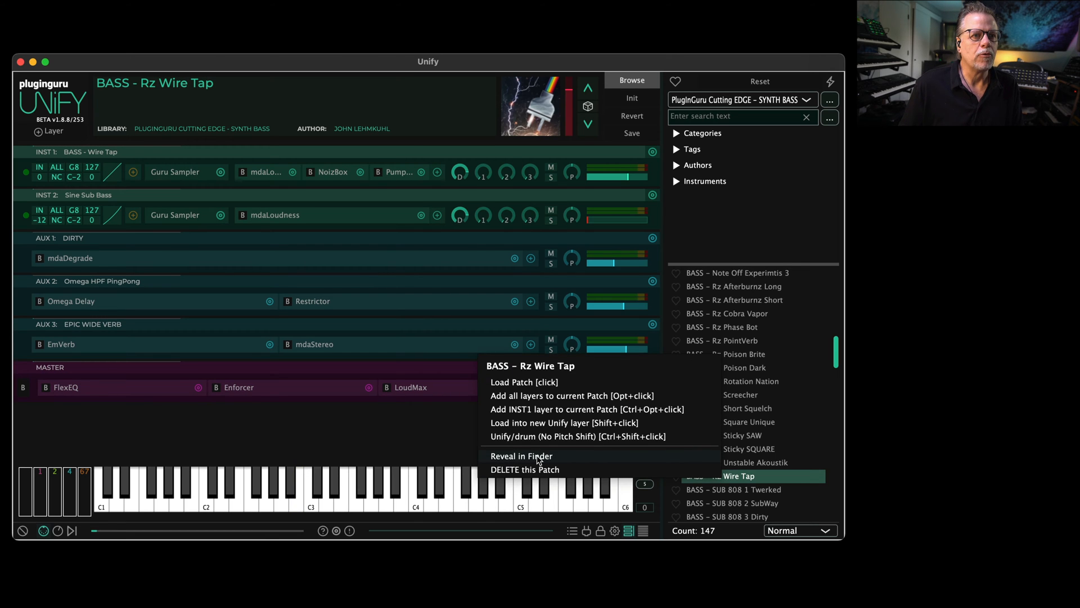
# Step: Reveal the Wire Tap patch in Finder and go up to the Cutting EDGE - SYNTH BASS folder
pyautogui.click(522, 455)
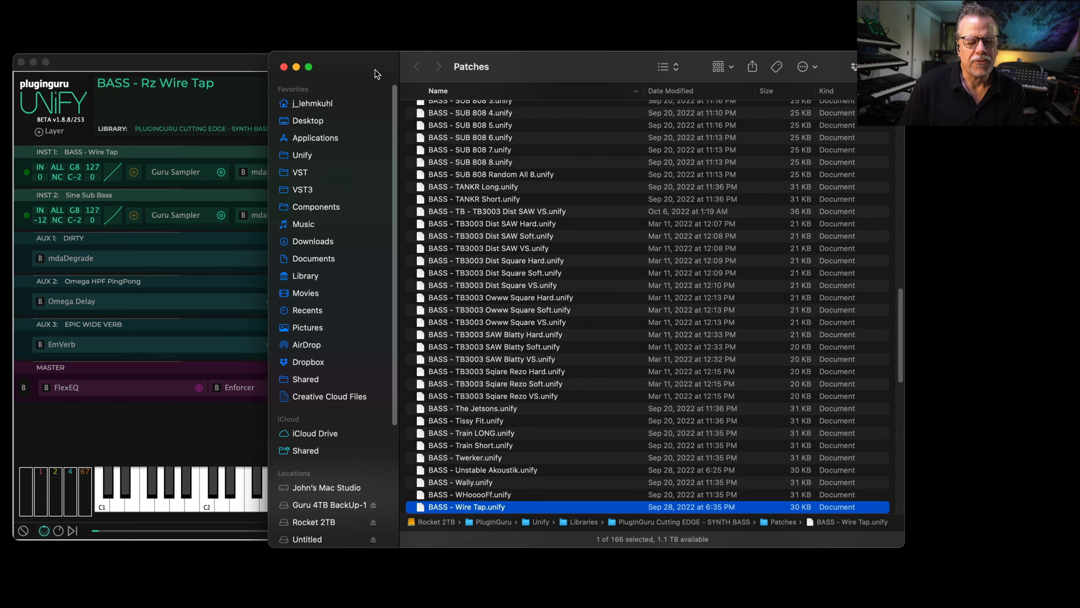
pyautogui.moveTo(755, 199)
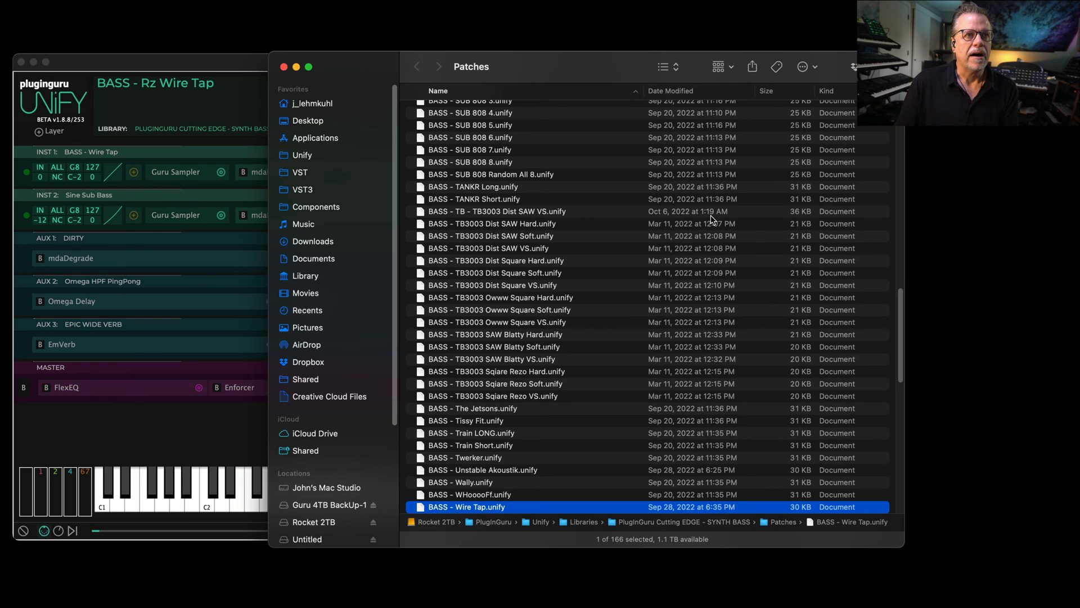
pyautogui.moveTo(685, 221)
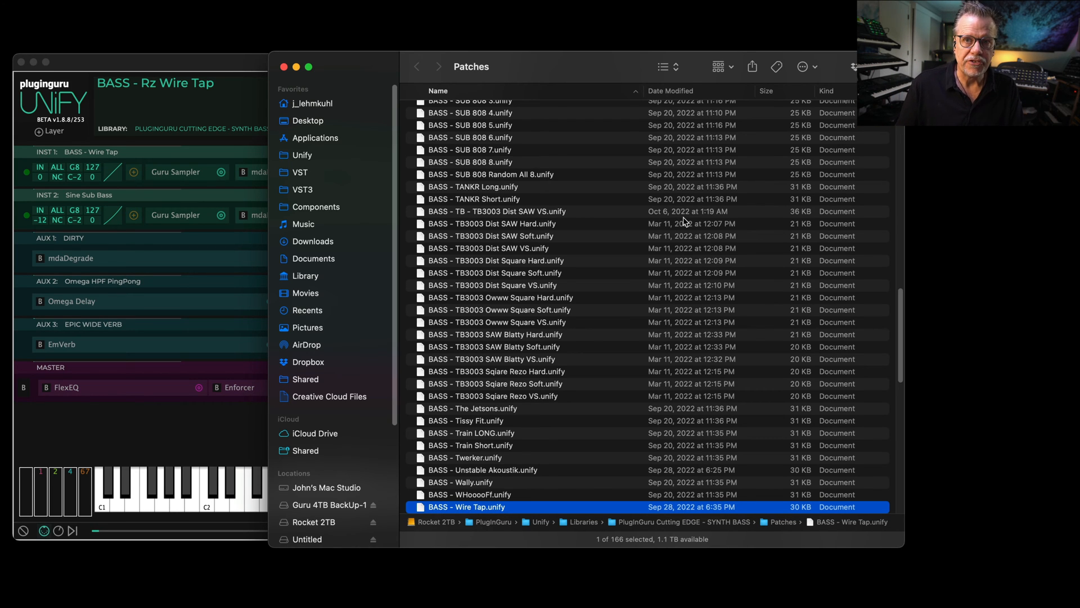
pyautogui.moveTo(571, 126)
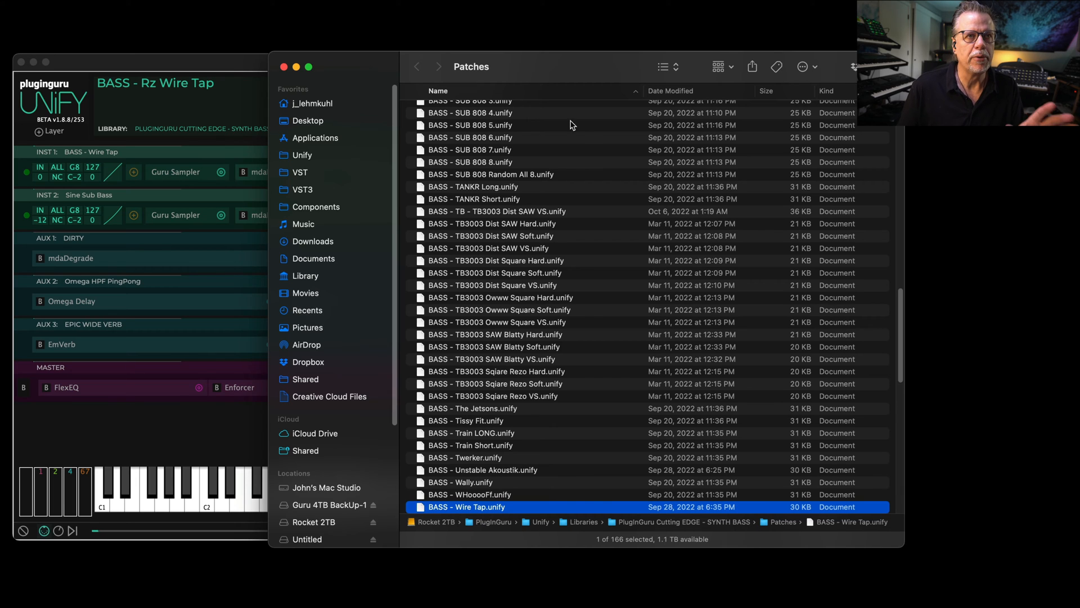
pyautogui.click(471, 67)
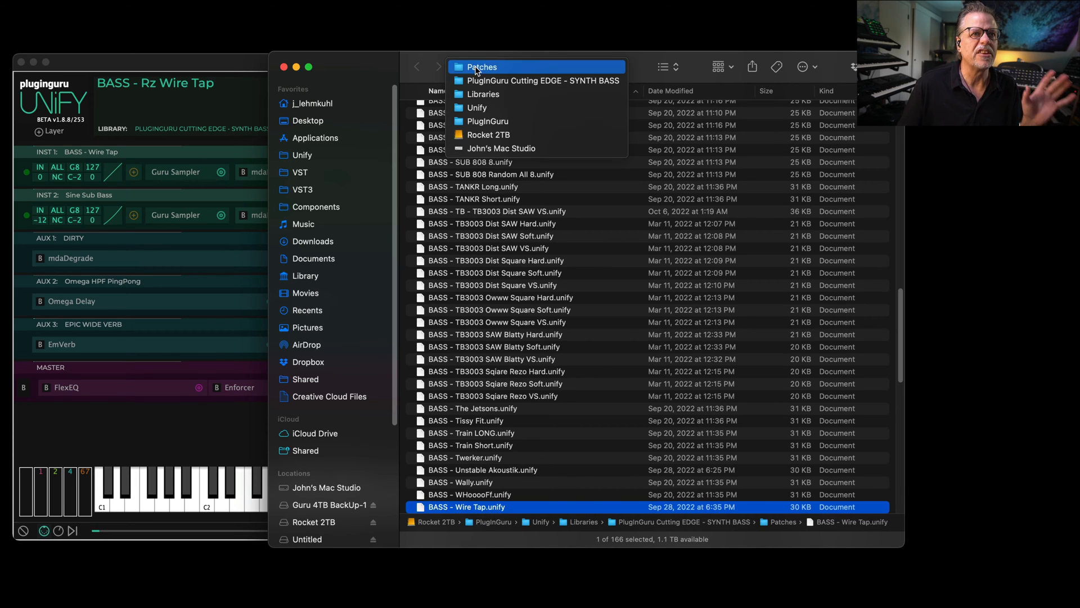
pyautogui.click(542, 80)
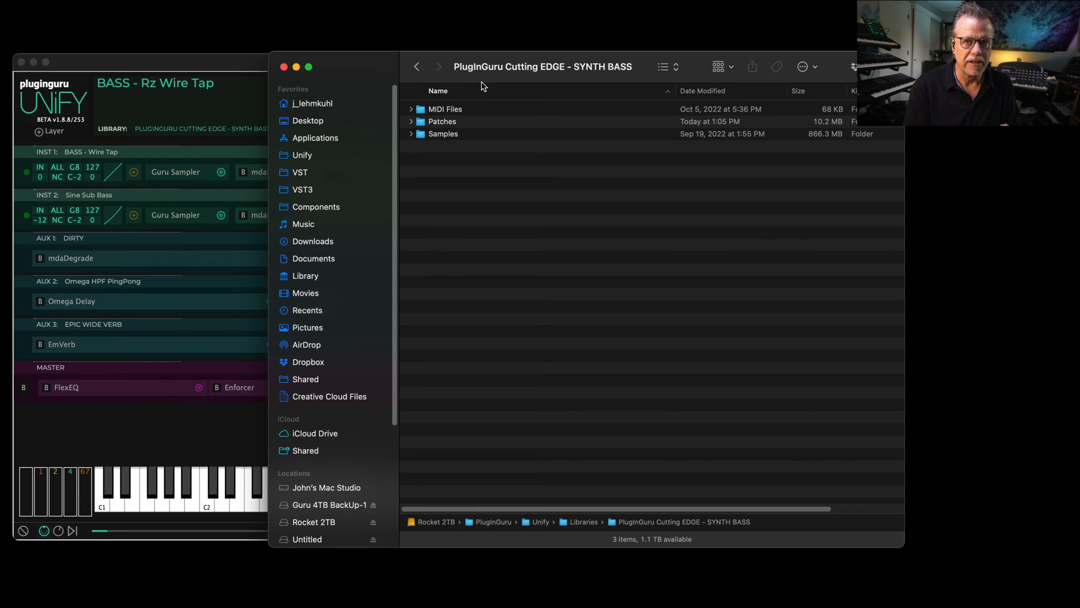
pyautogui.click(542, 67)
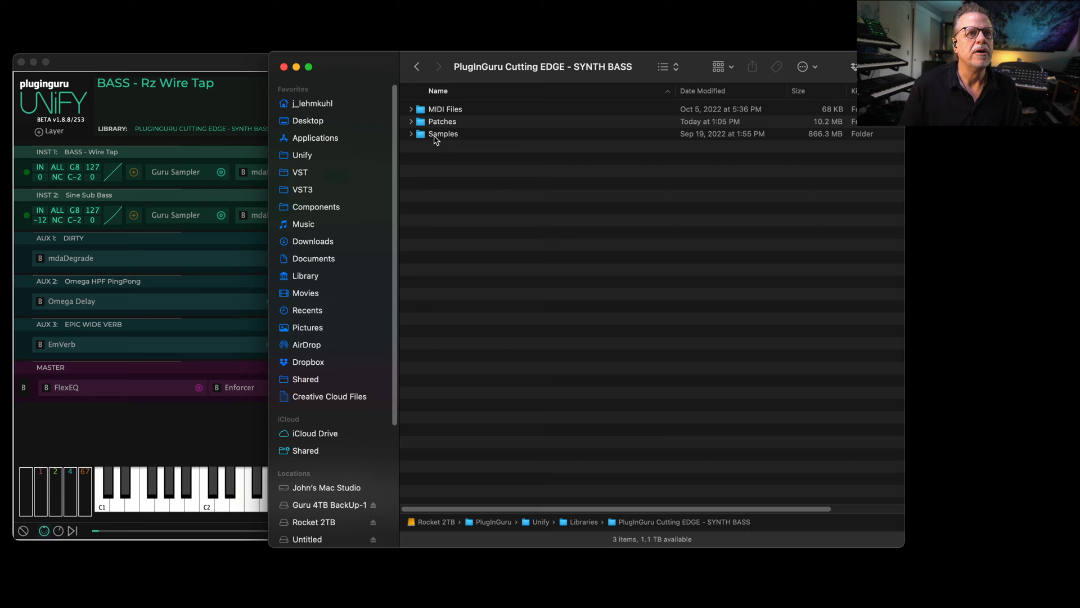
# Step: Navigate Samples > BASS and select the BASS - Rz Wire Tap.sfz patch file
pyautogui.doubleClick(443, 134)
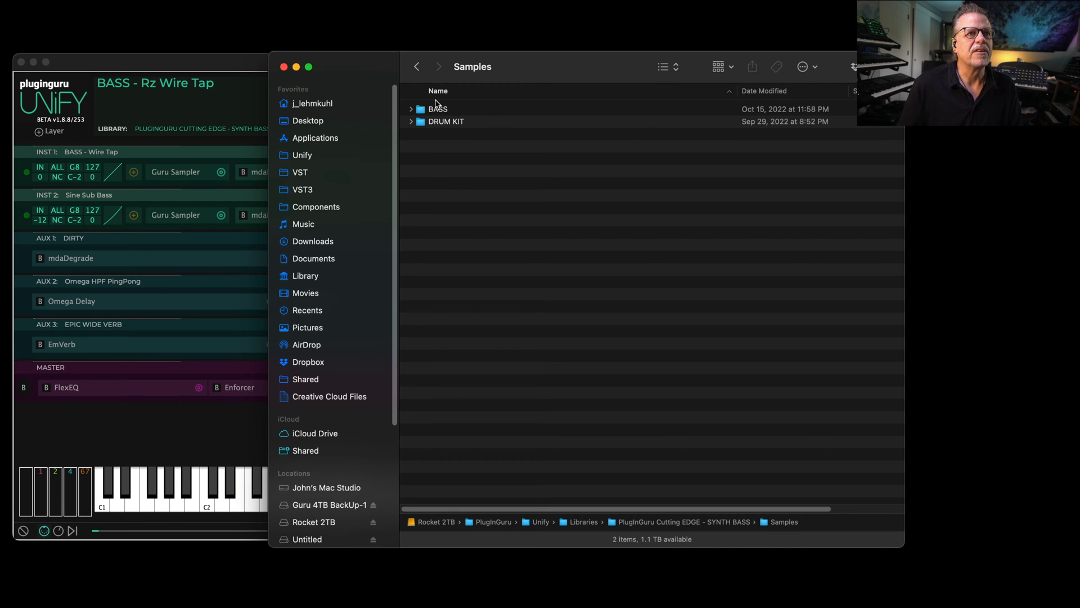
pyautogui.doubleClick(439, 108)
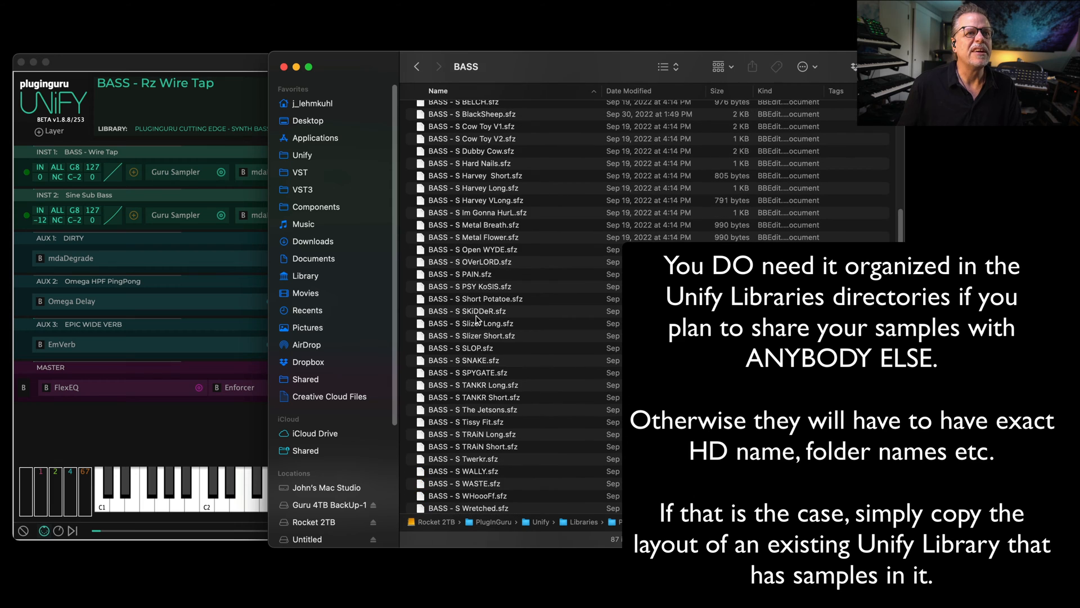
pyautogui.scroll(3)
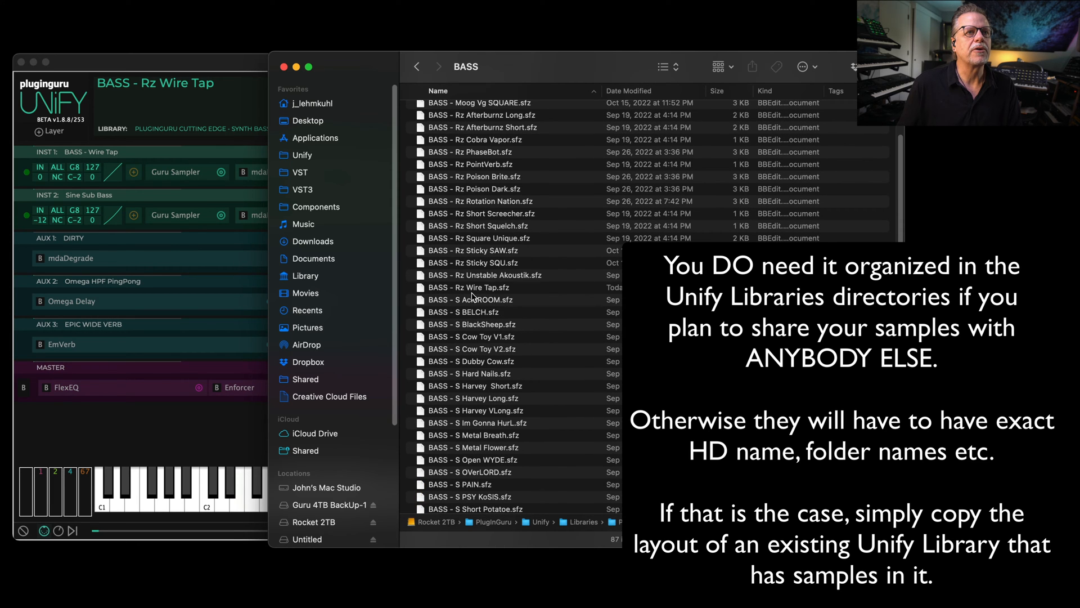
pyautogui.click(473, 288)
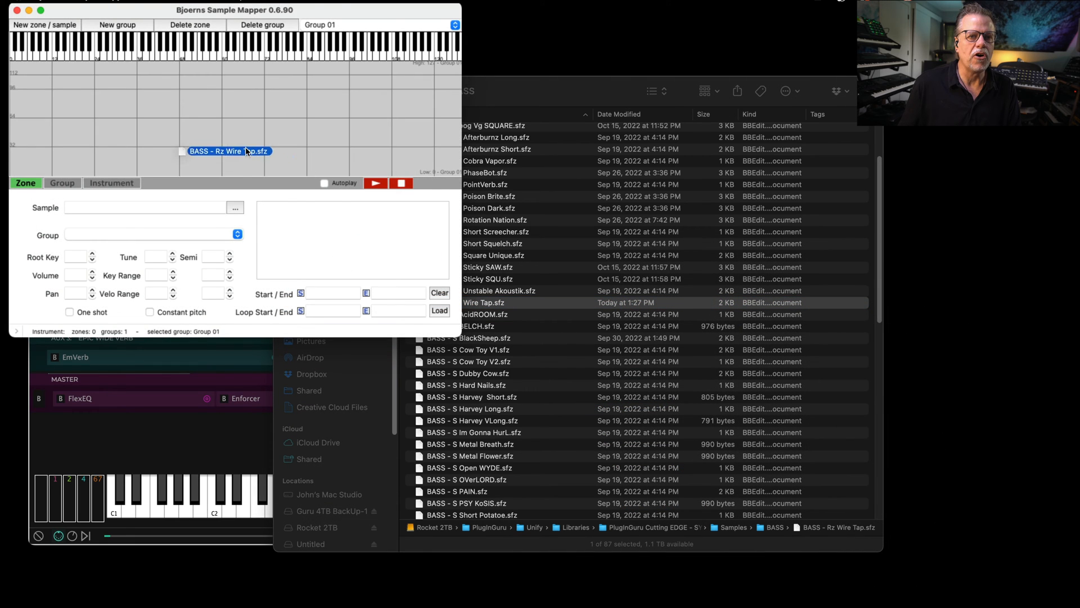
# Step: Load Wire Tap into Sample Mapper's zone area and audition one of its 13 zones
pyautogui.click(439, 310)
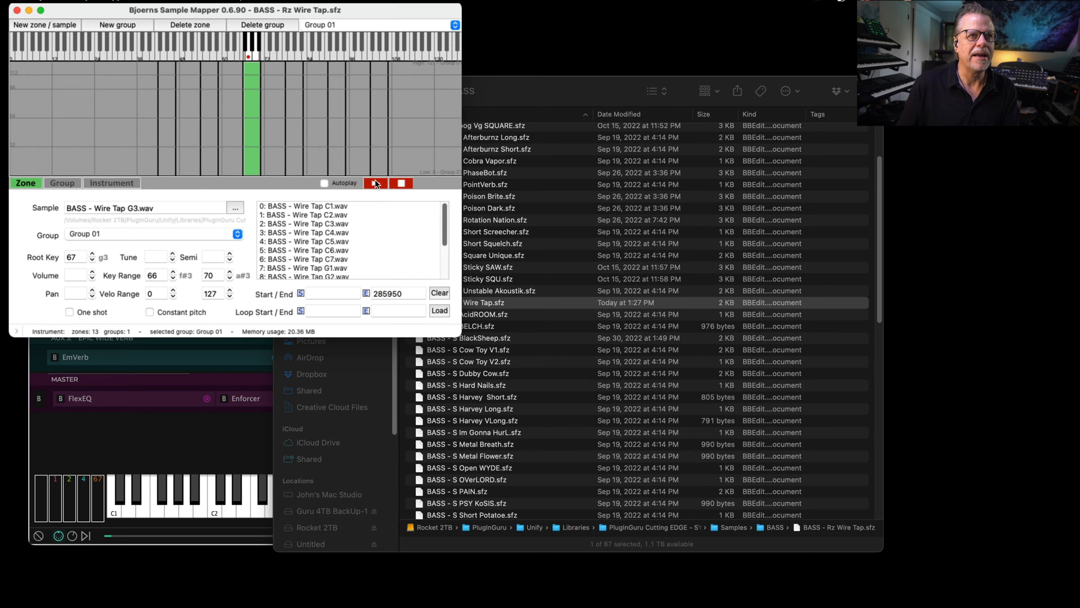
pyautogui.click(376, 184)
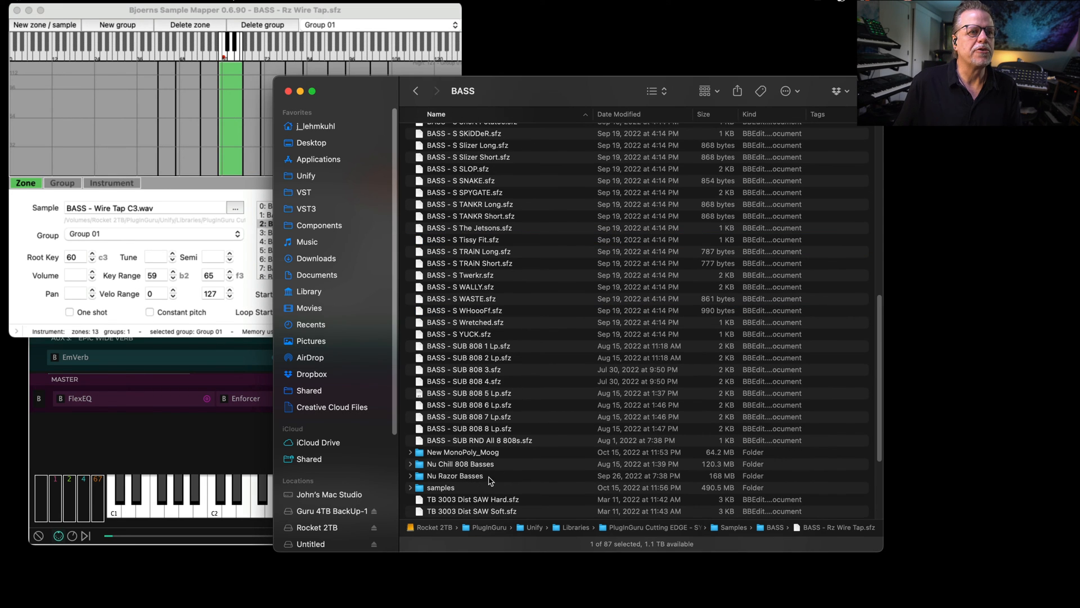
# Step: Load BASS - Wire Tap C1.wav from the samples folder into Endless WAV
pyautogui.doubleClick(440, 488)
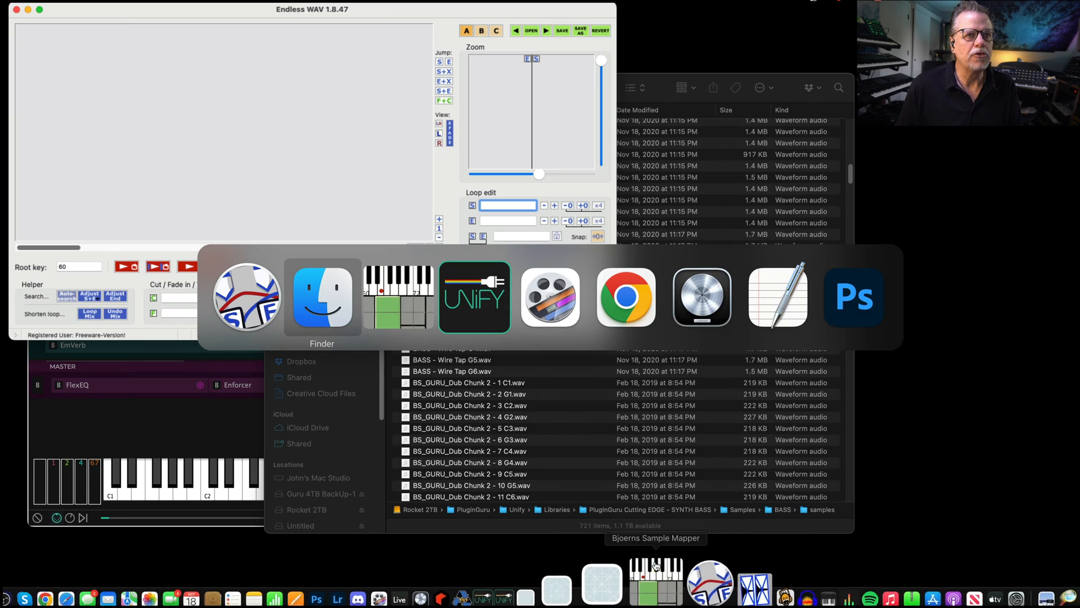
pyautogui.click(624, 297)
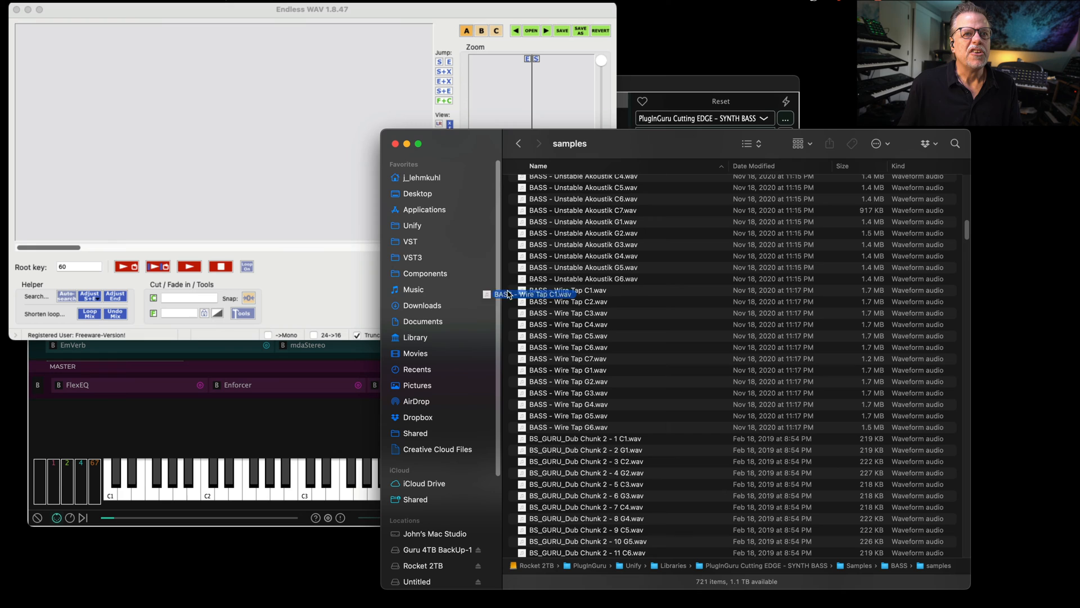
pyautogui.doubleClick(545, 295)
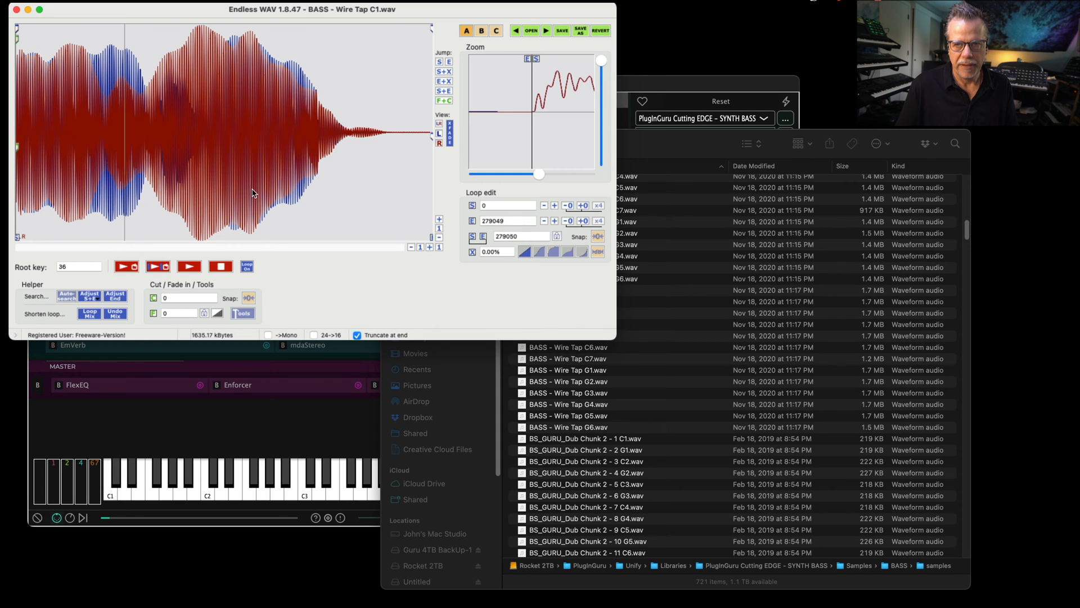
pyautogui.moveTo(164, 143)
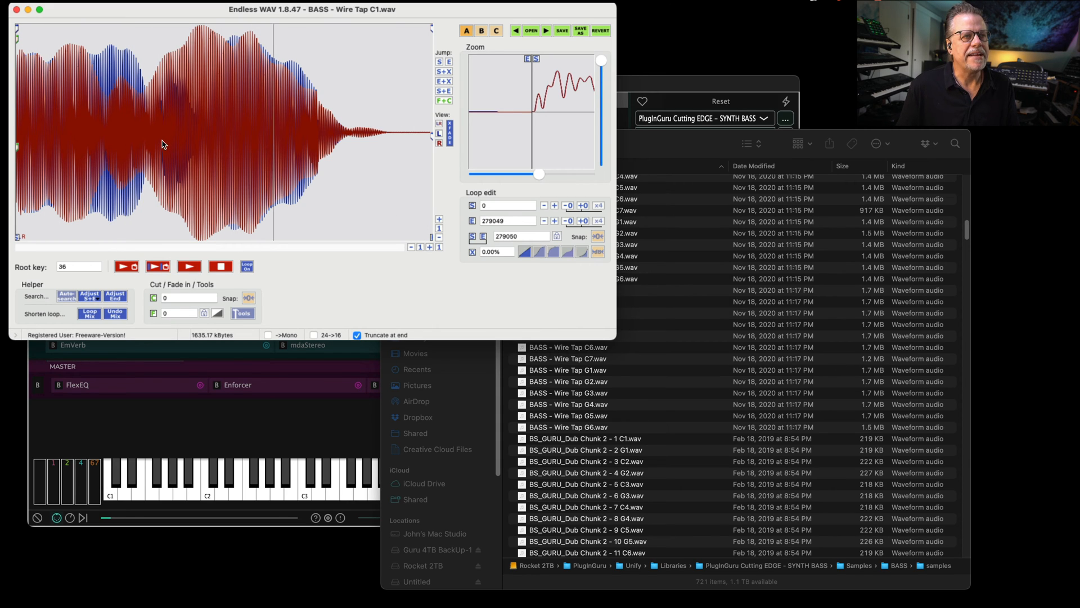
pyautogui.moveTo(163, 139)
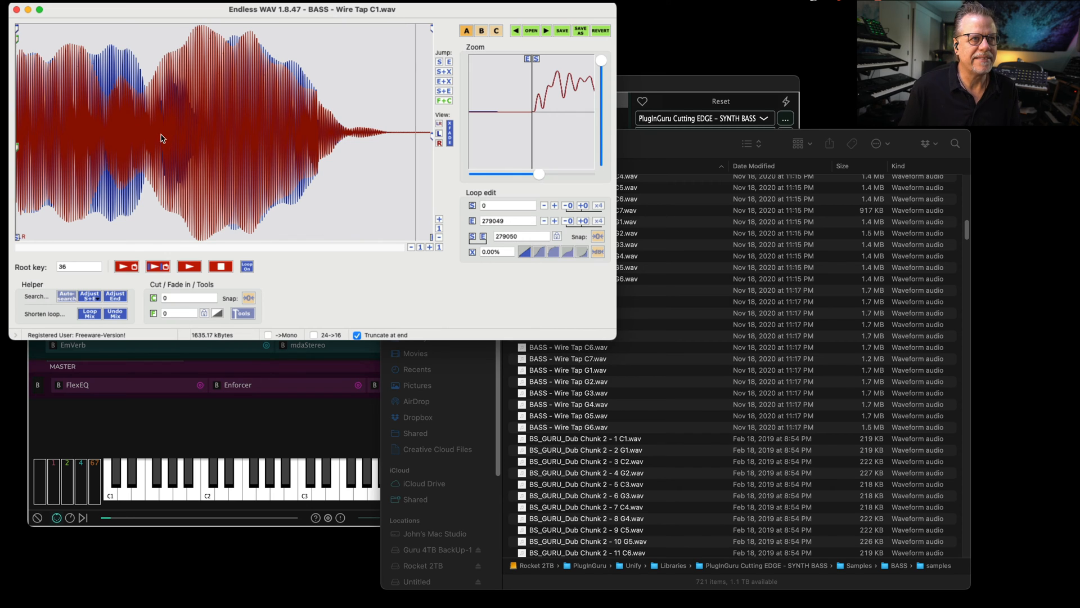
pyautogui.moveTo(64, 124)
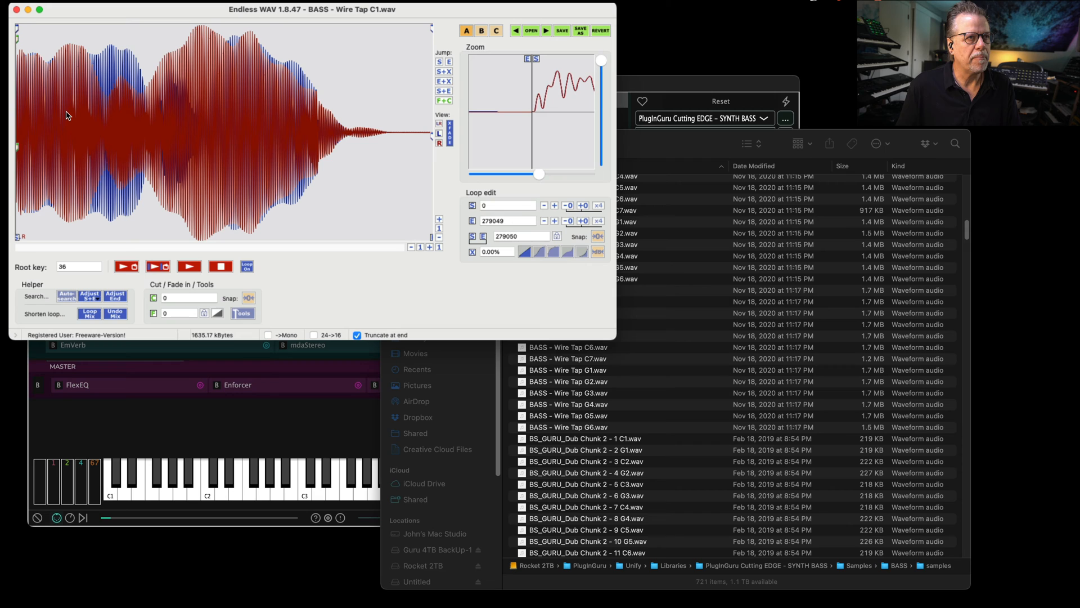
pyautogui.moveTo(94, 124)
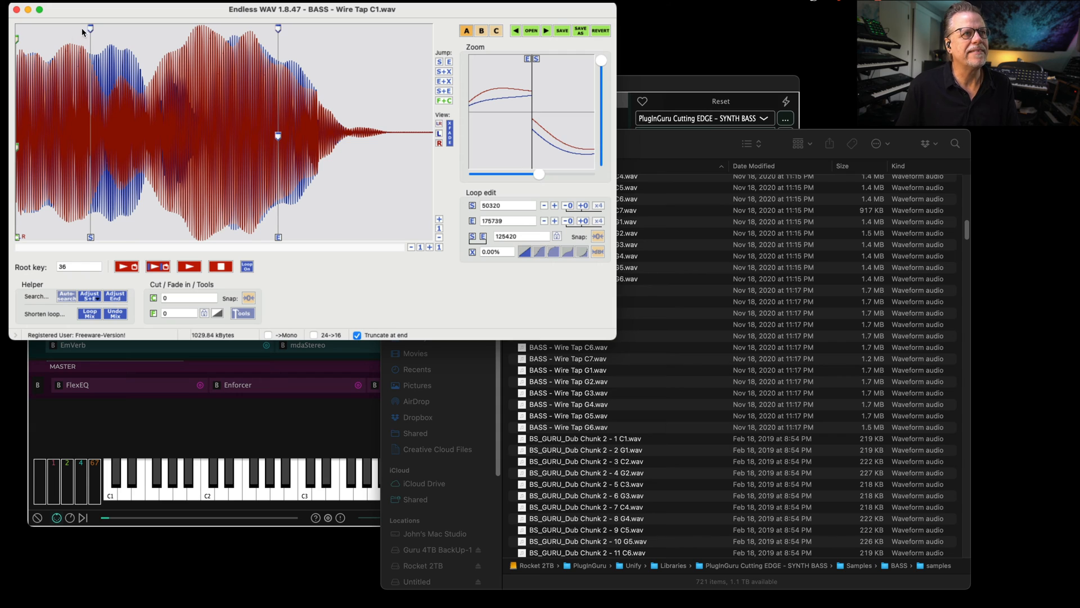
pyautogui.moveTo(264, 27)
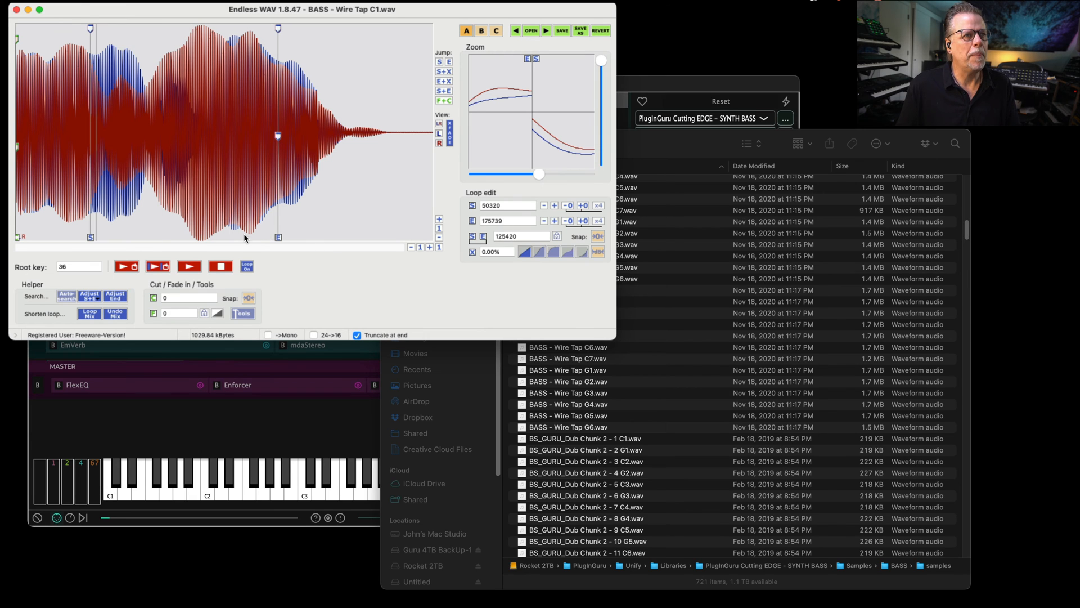
# Step: Auto-adjust loop start and end so Wire Tap C1 loops 47894–184393
pyautogui.click(128, 8)
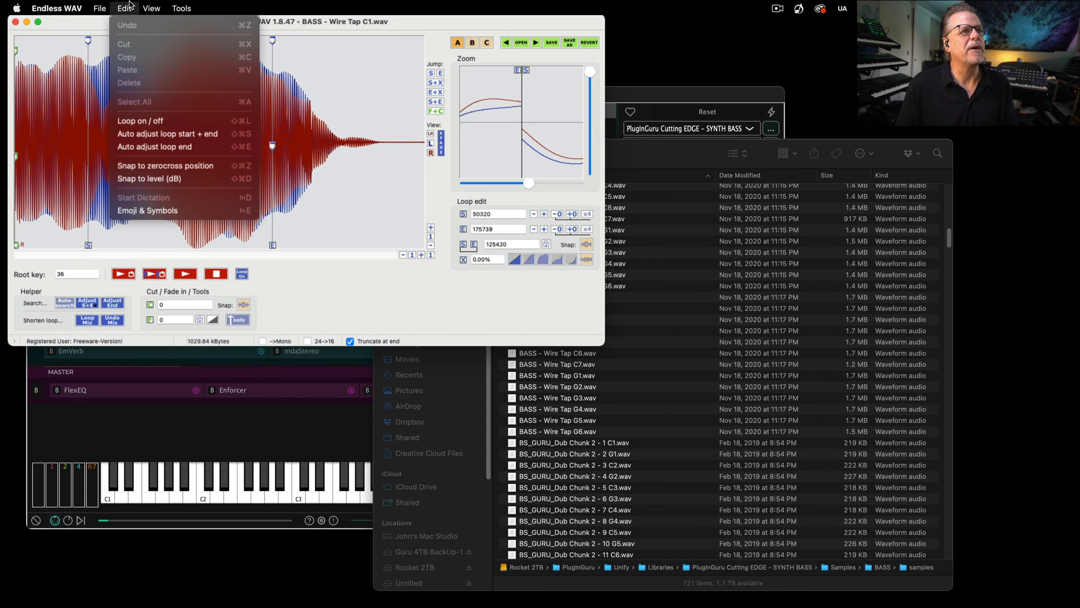
pyautogui.moveTo(153, 146)
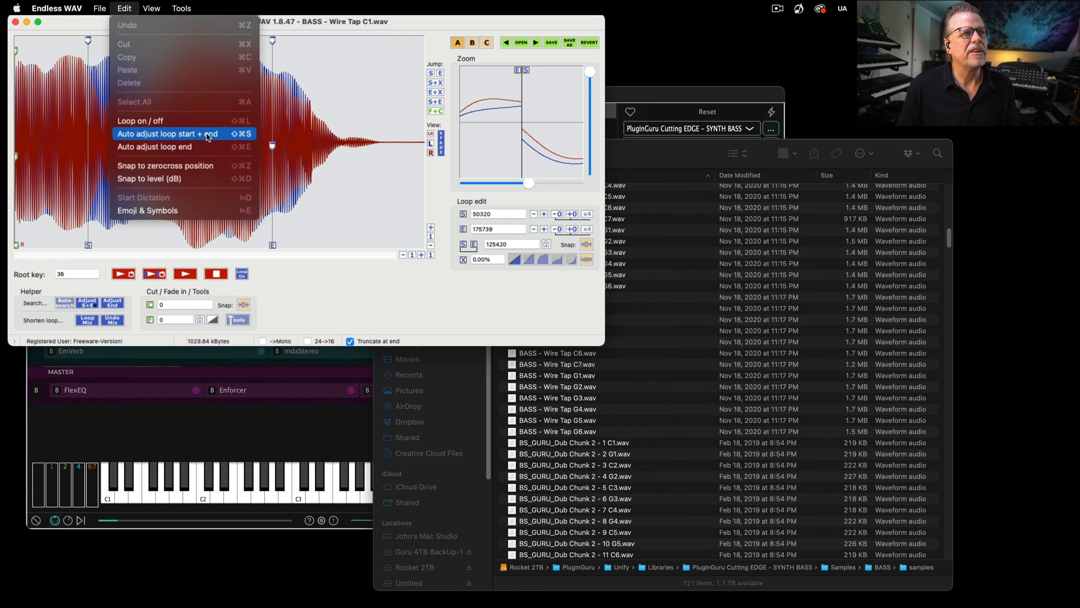
pyautogui.moveTo(234, 138)
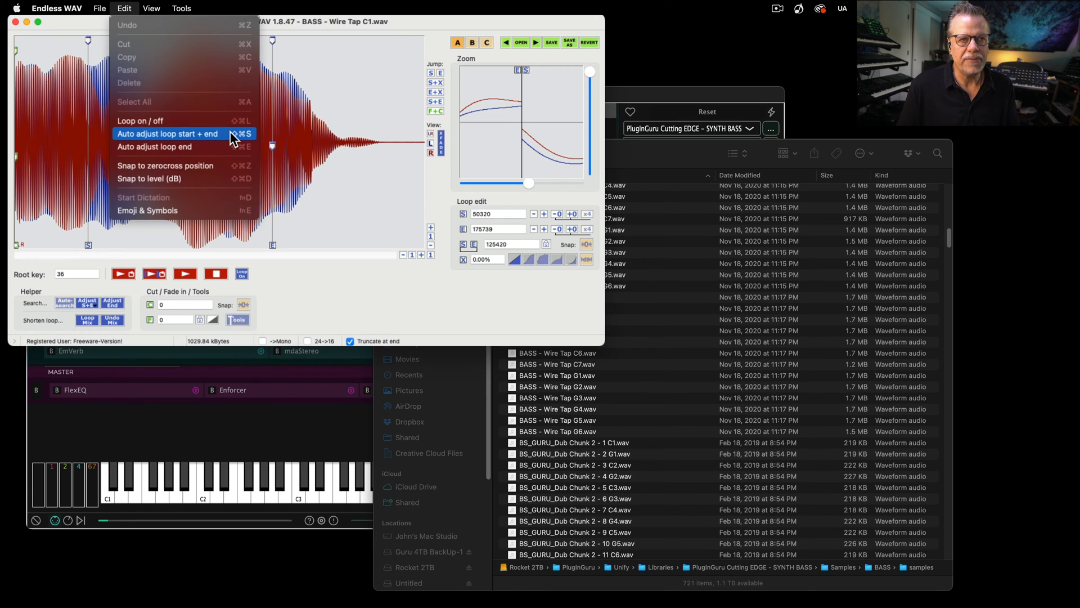
pyautogui.click(169, 134)
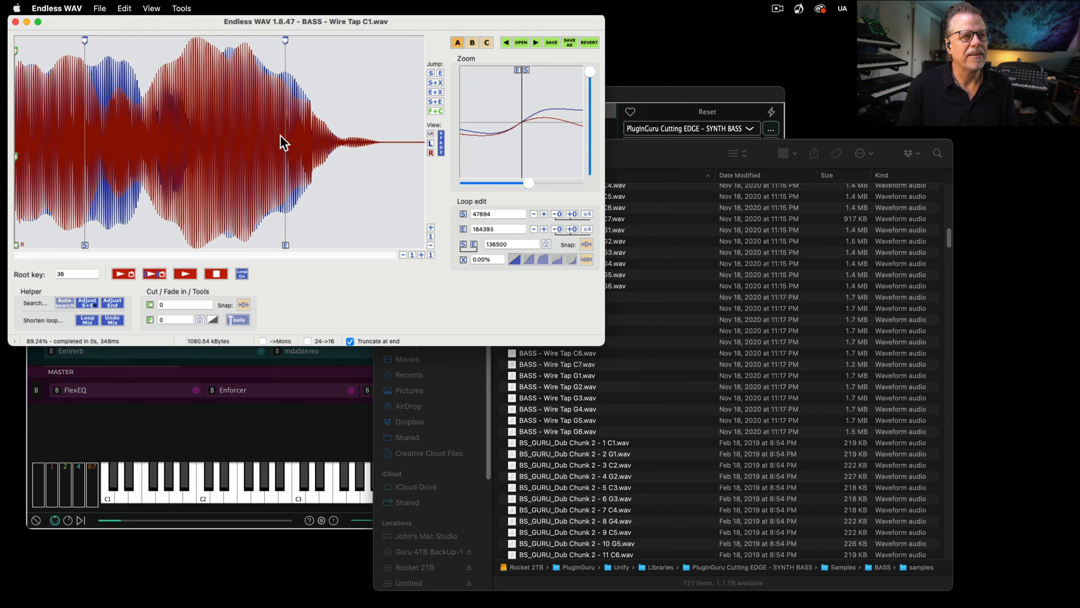
pyautogui.moveTo(214, 132)
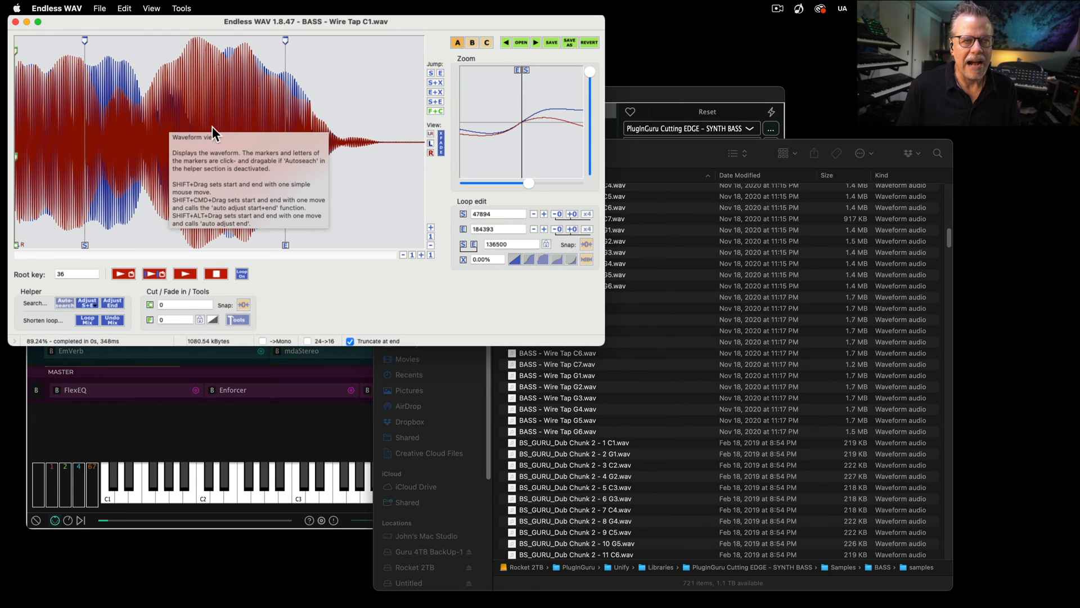
pyautogui.moveTo(141, 111)
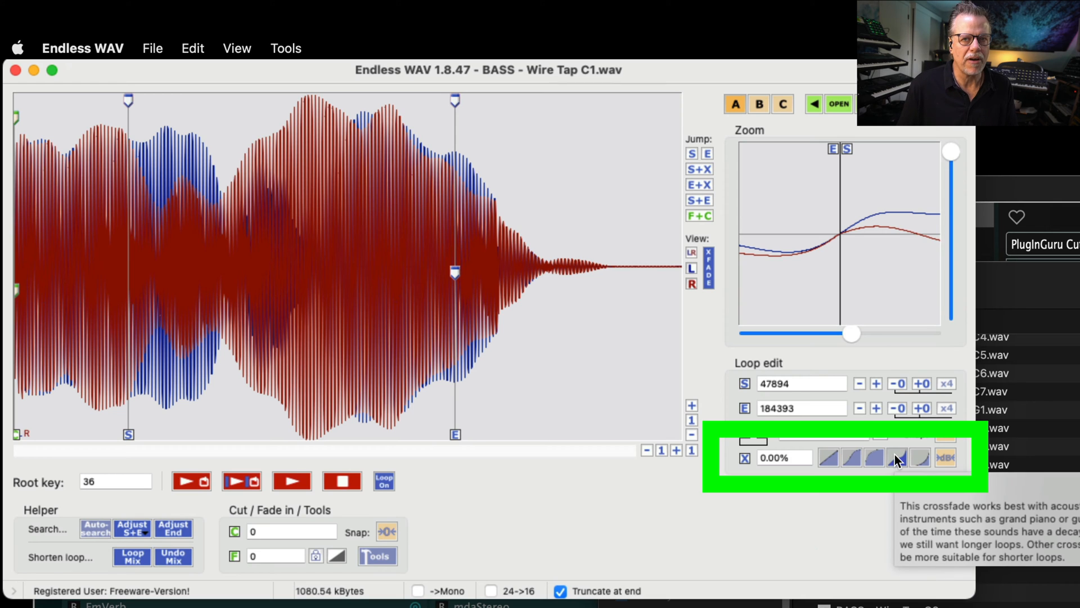
pyautogui.moveTo(456, 273)
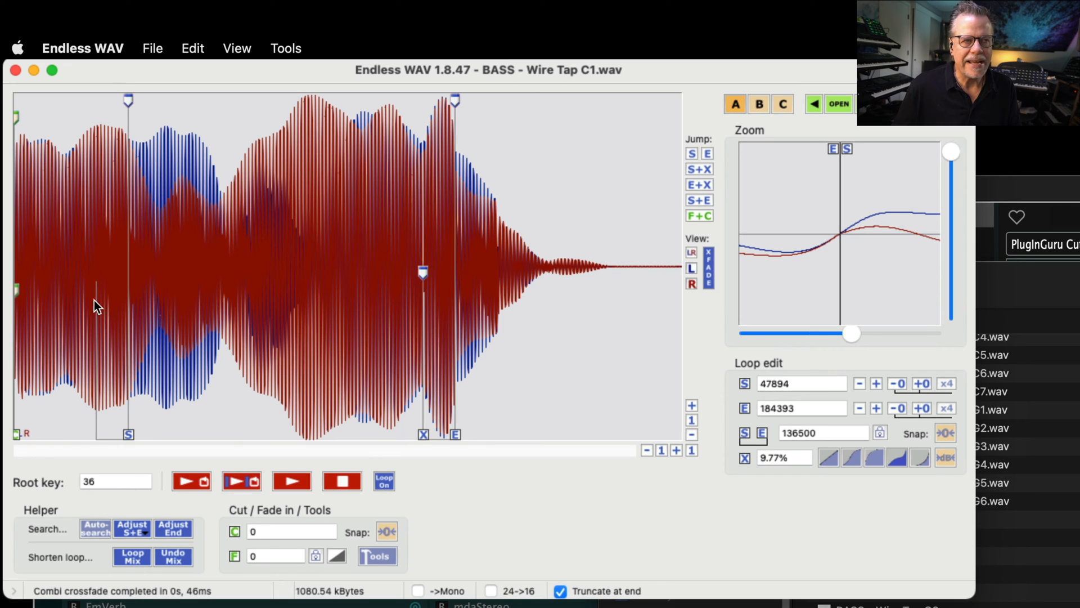
pyautogui.moveTo(90, 289)
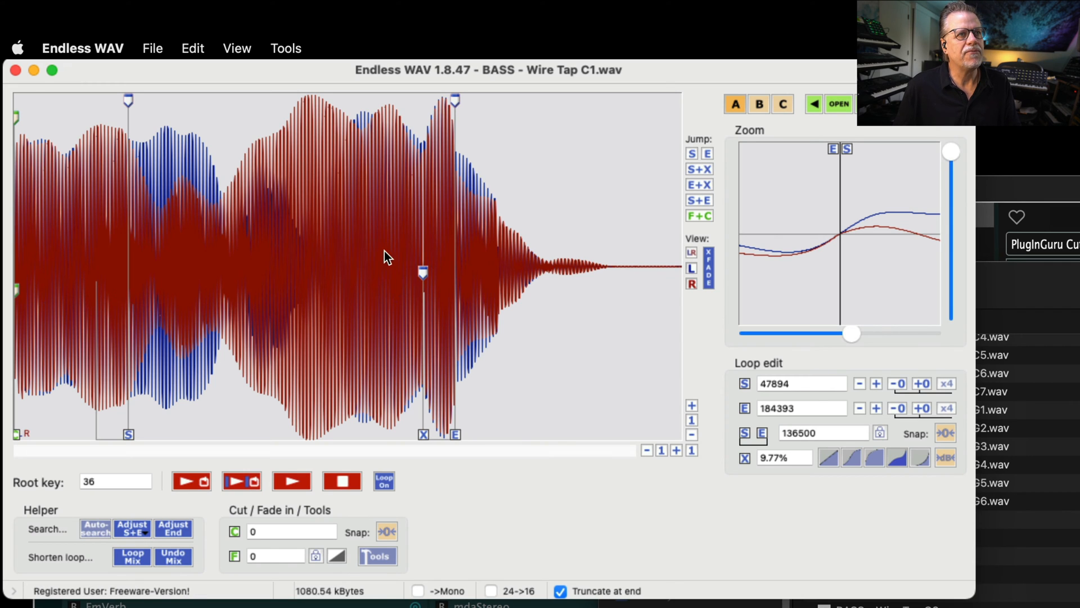
pyautogui.moveTo(442, 232)
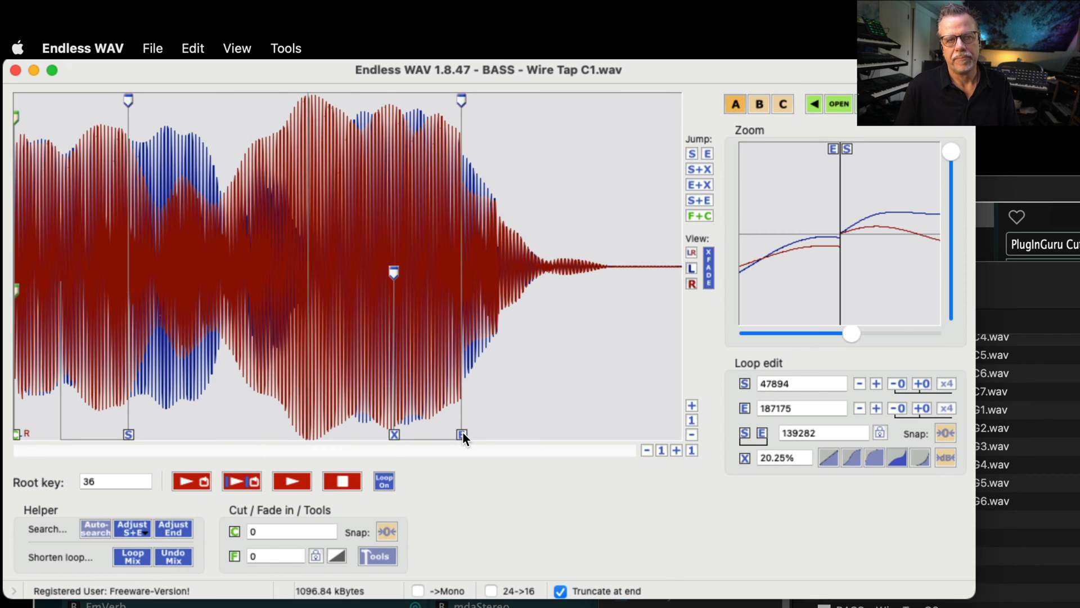
pyautogui.moveTo(429, 170)
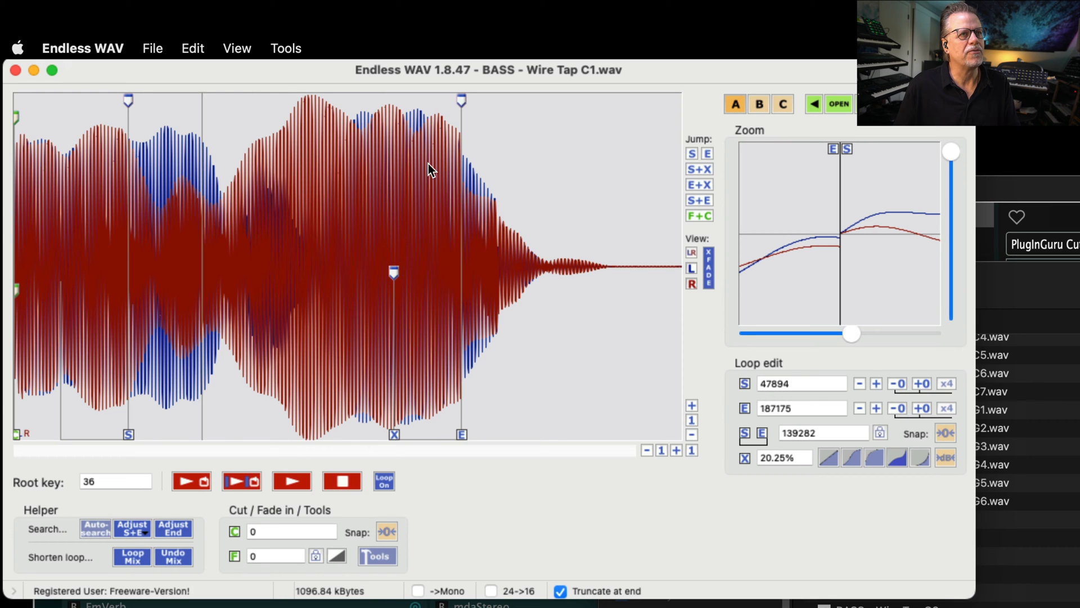
pyautogui.moveTo(135, 162)
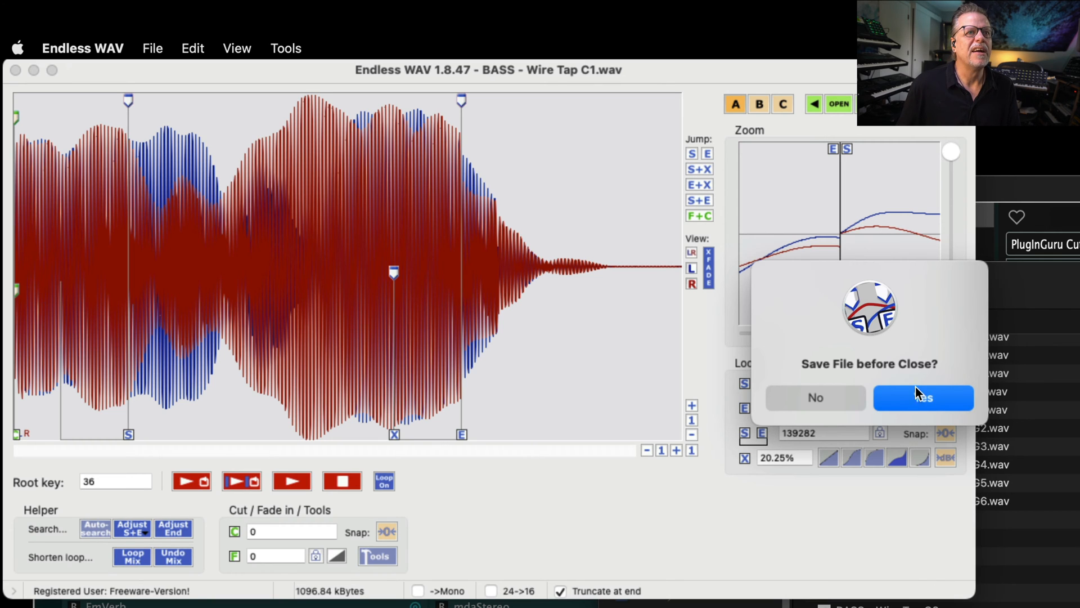
pyautogui.click(923, 398)
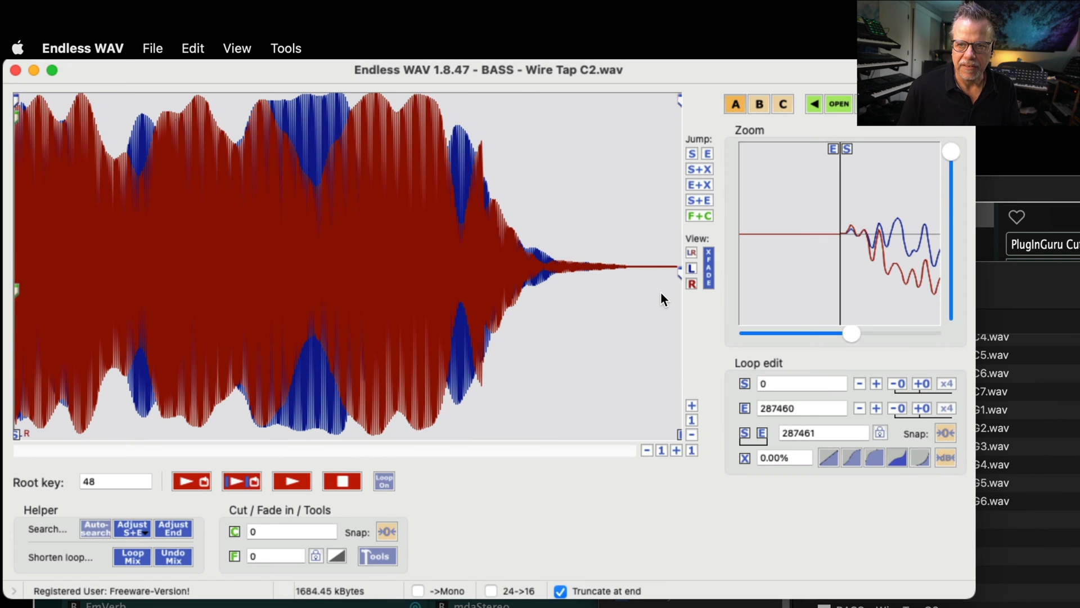
pyautogui.moveTo(660, 299)
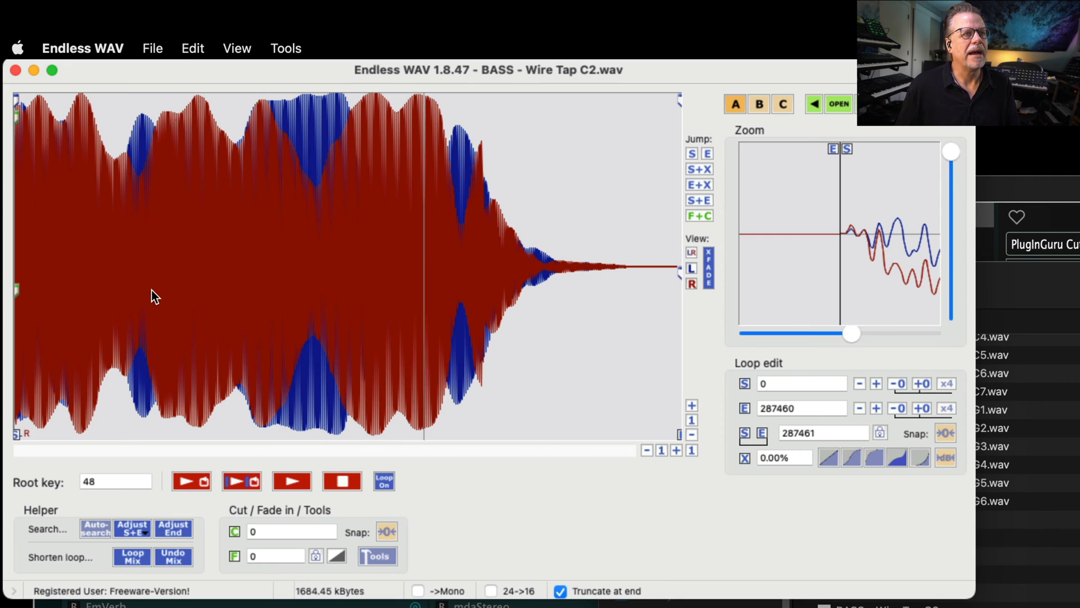
pyautogui.moveTo(134, 275)
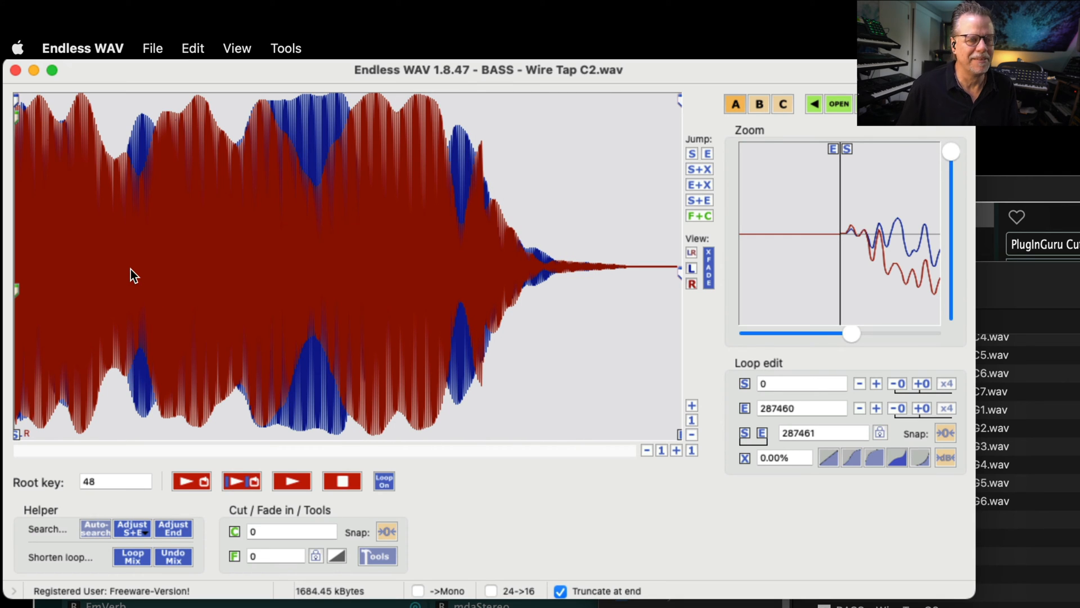
pyautogui.moveTo(190, 288)
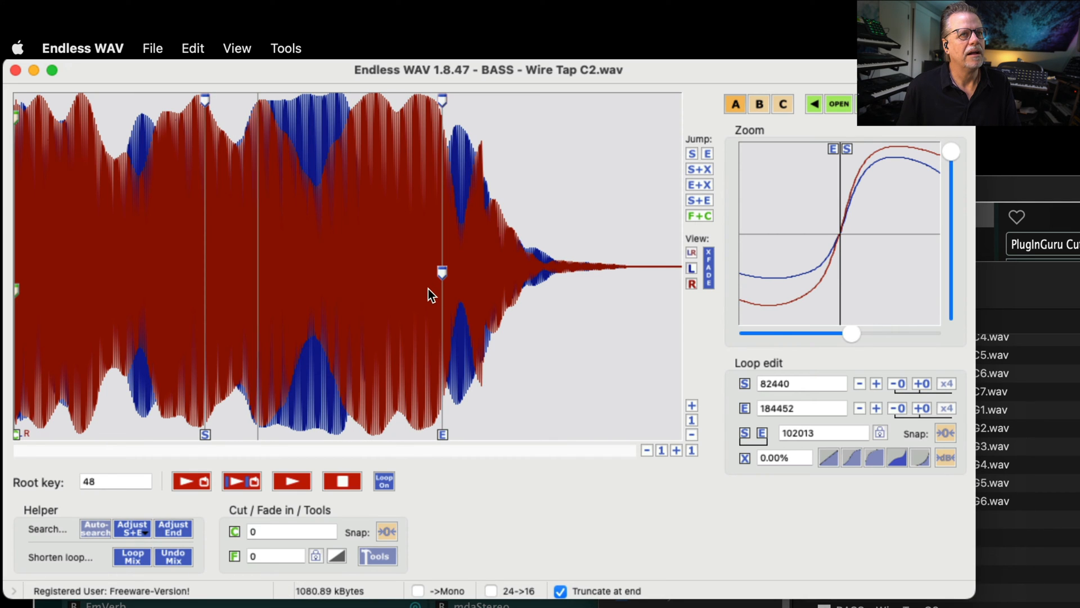
pyautogui.moveTo(439, 282)
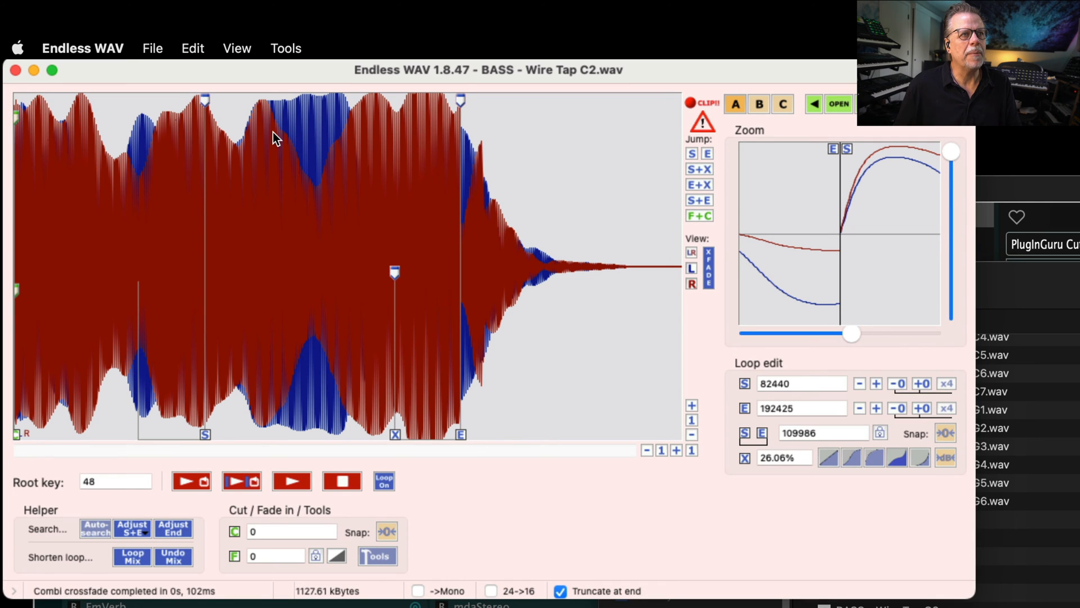
pyautogui.moveTo(430, 402)
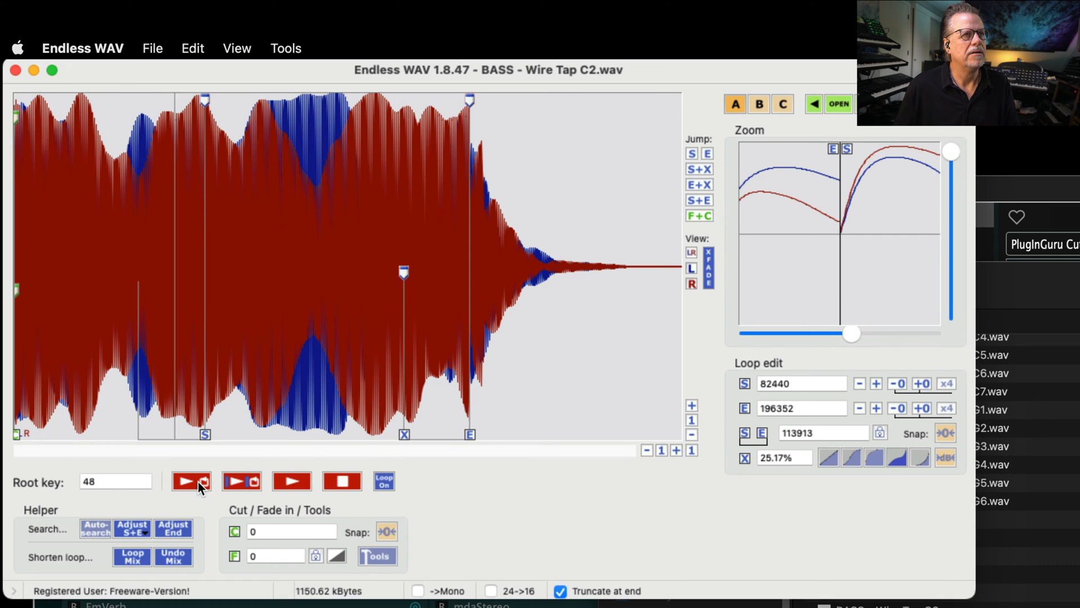
# Step: Play the 82440–196352 loop on Wire Tap C2 with its 25.17% crossfade
pyautogui.click(191, 481)
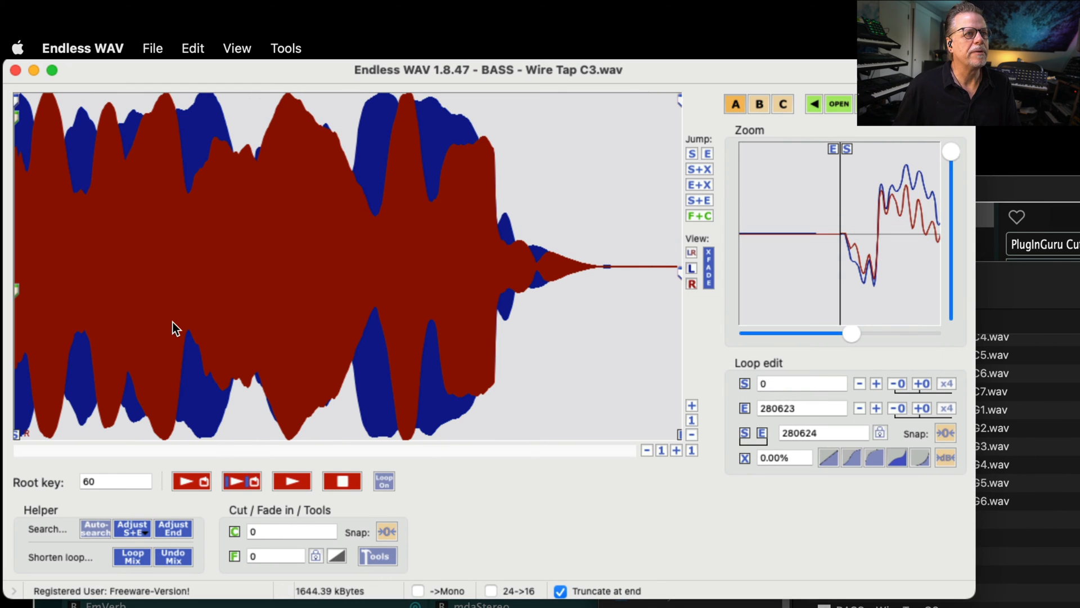
pyautogui.moveTo(172, 331)
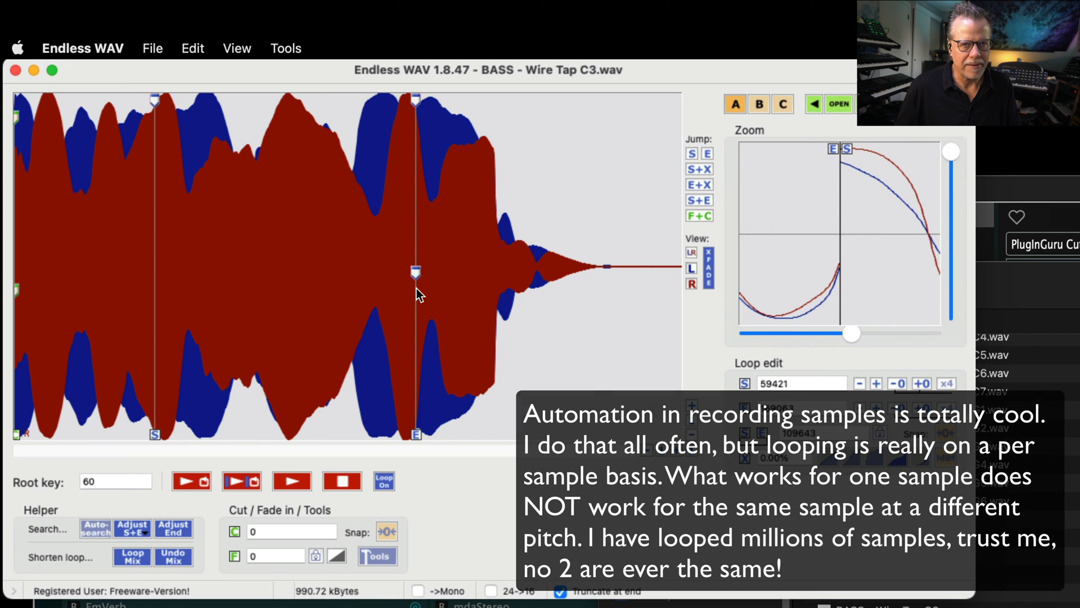
pyautogui.moveTo(559, 385)
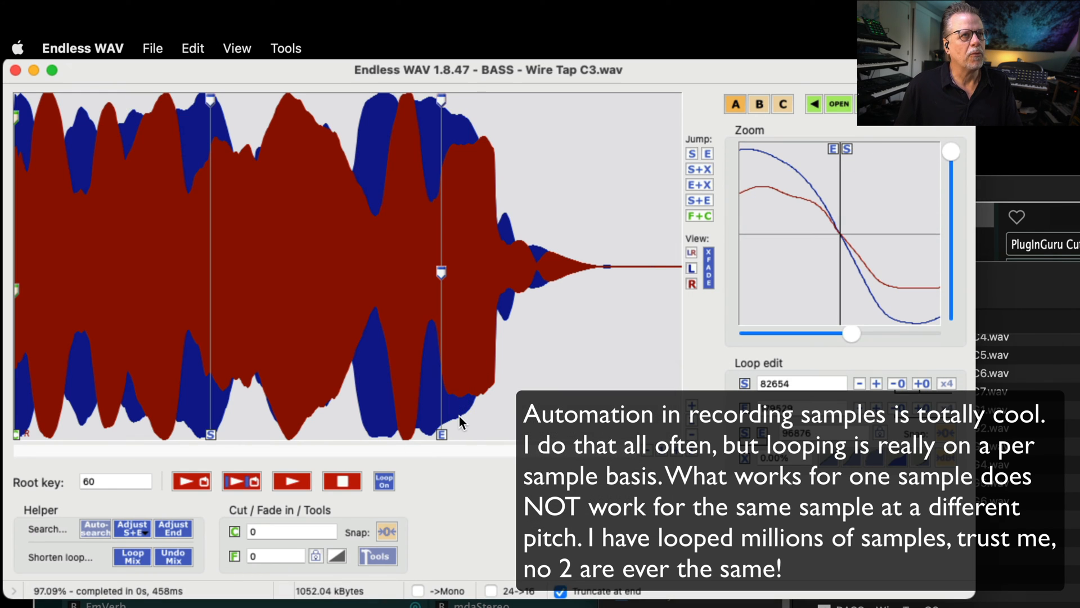
pyautogui.moveTo(429, 403)
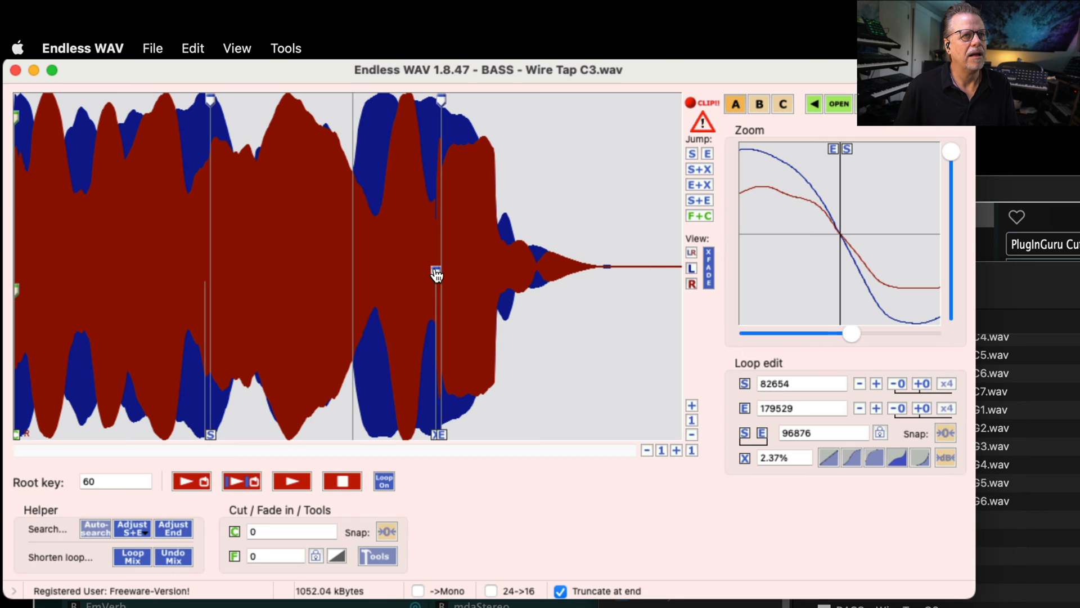
pyautogui.moveTo(455, 405)
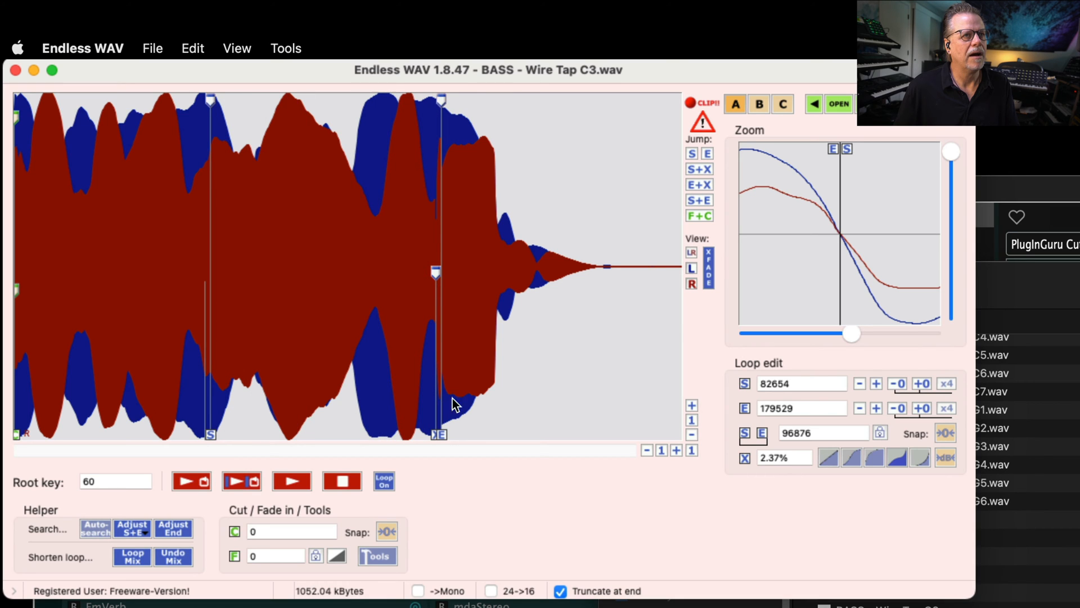
pyautogui.moveTo(434, 293)
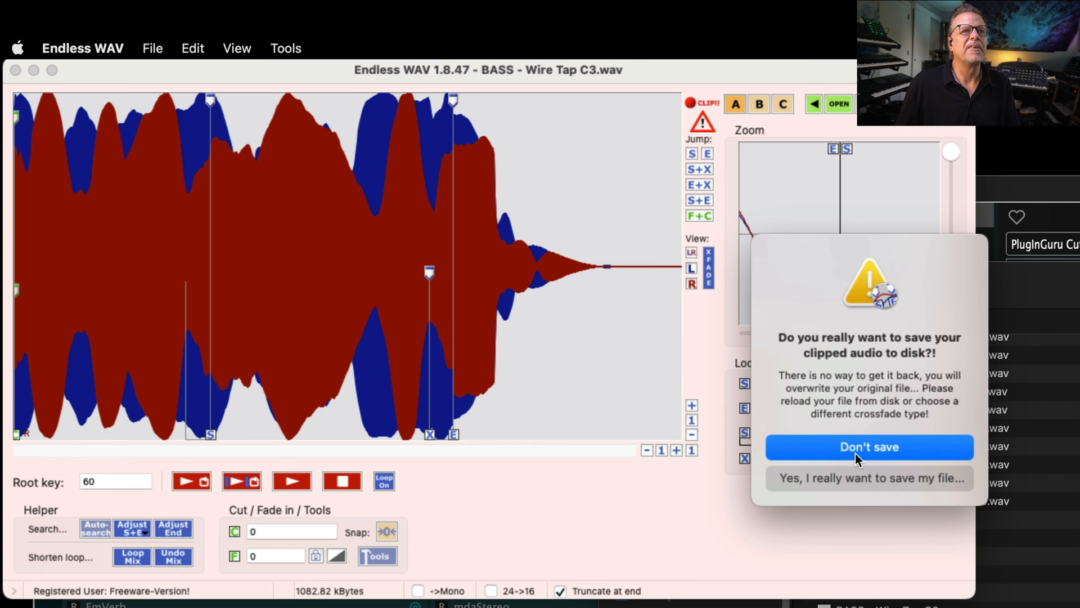
pyautogui.moveTo(831, 462)
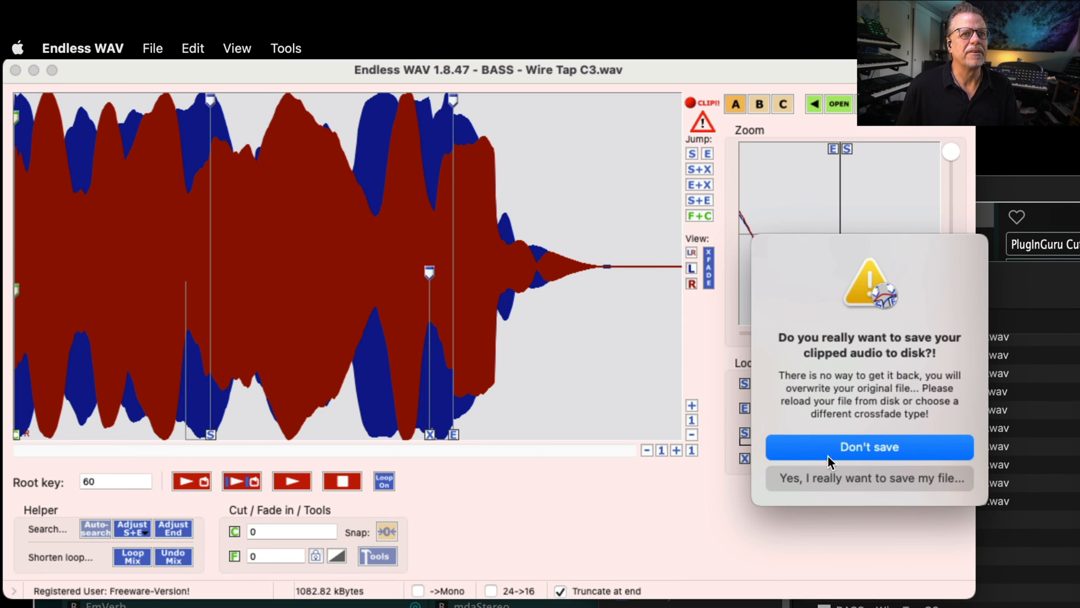
# Step: Decline saving clipped C3 audio and give its loop a 13.06% exponential crossfade
pyautogui.click(869, 446)
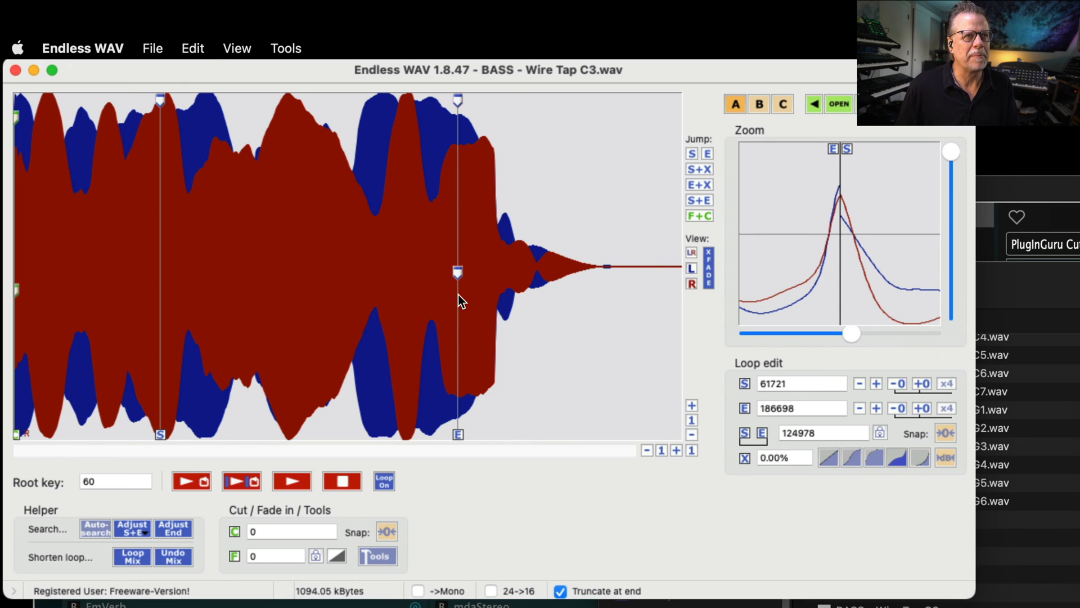
pyautogui.click(94, 529)
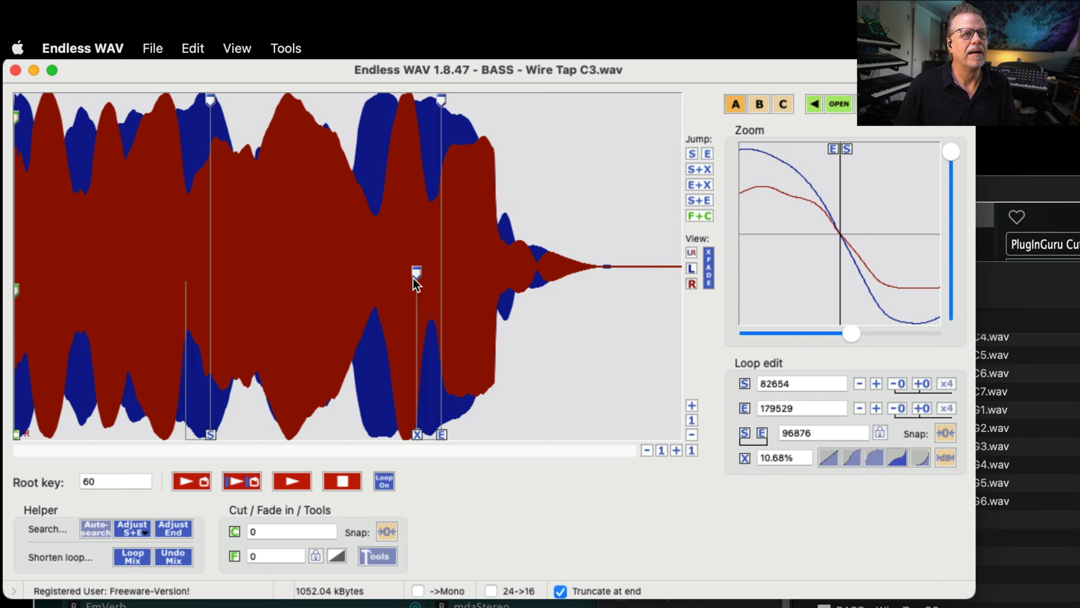
pyautogui.click(920, 457)
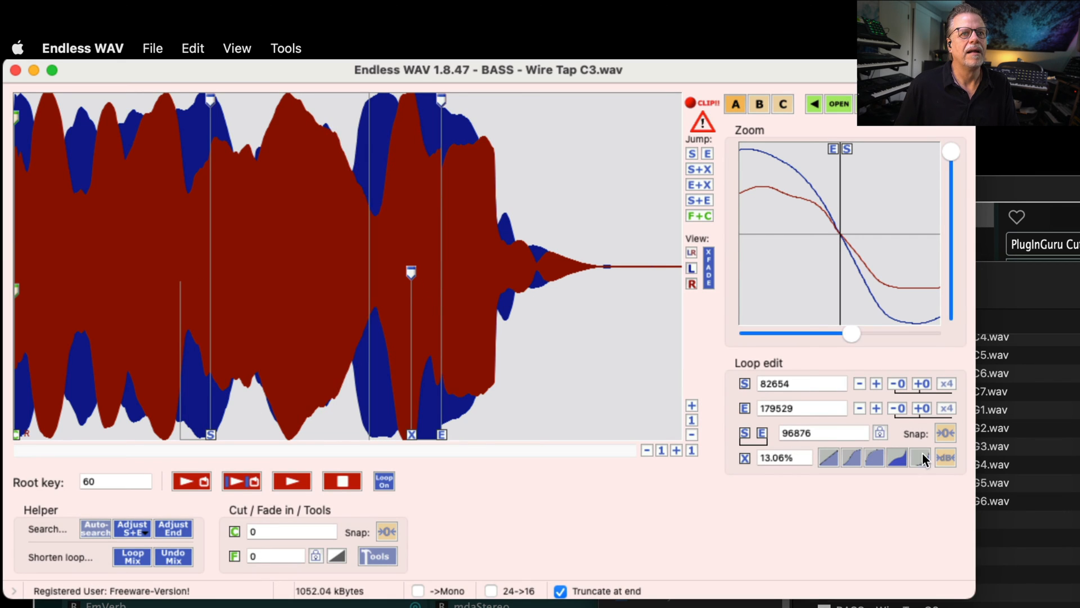
pyautogui.click(920, 457)
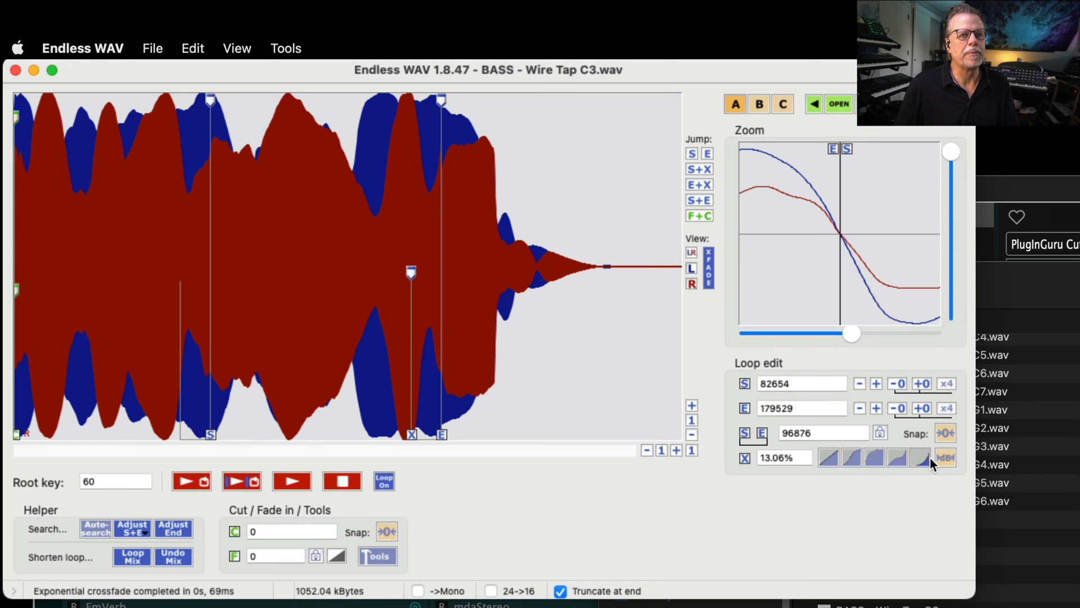
pyautogui.moveTo(386, 267)
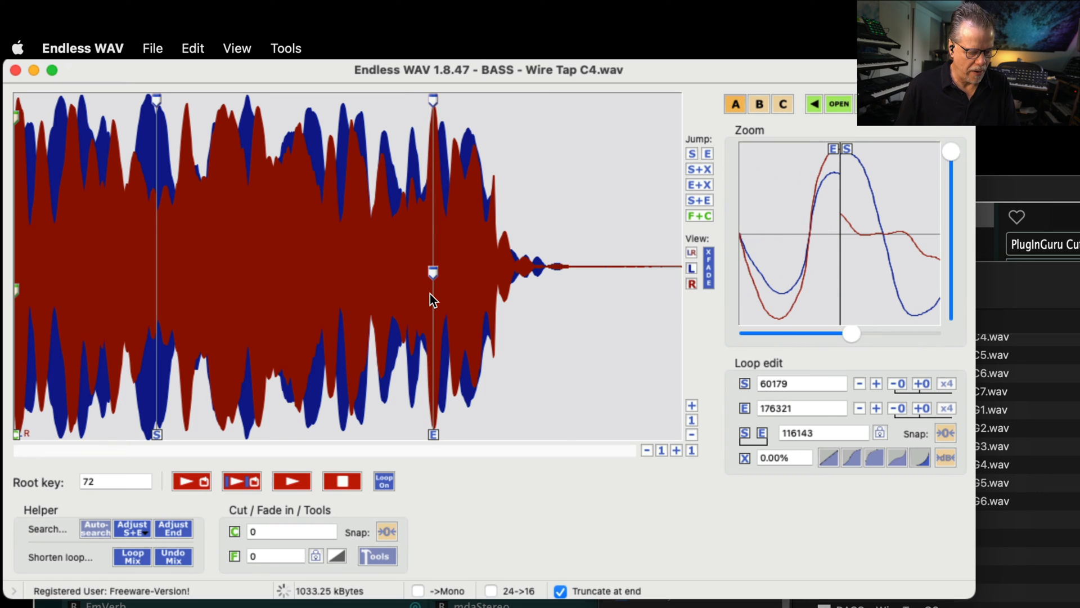
pyautogui.moveTo(172, 296)
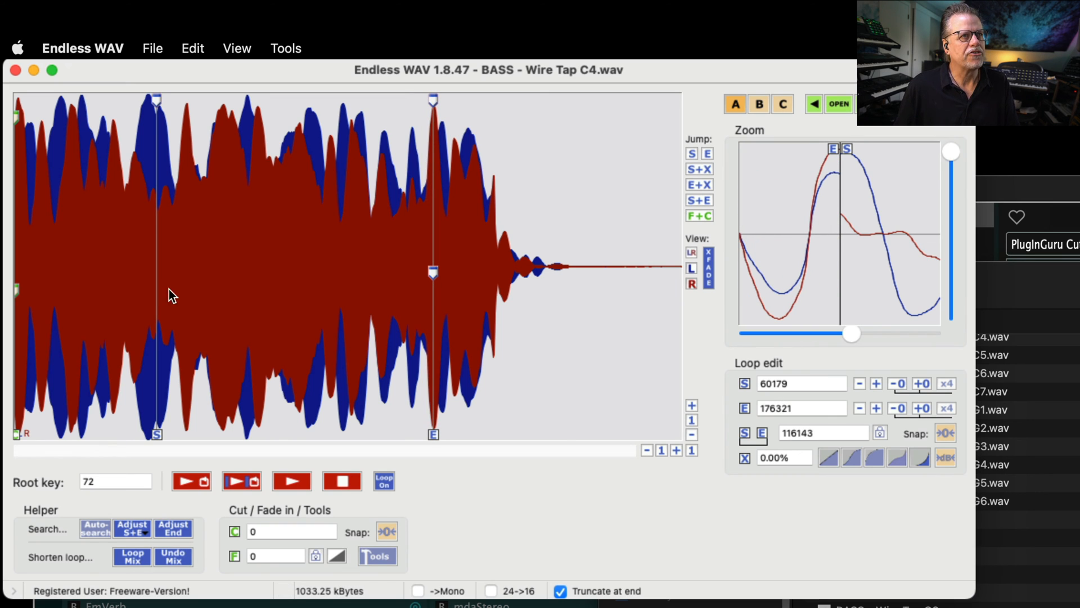
pyautogui.moveTo(609, 289)
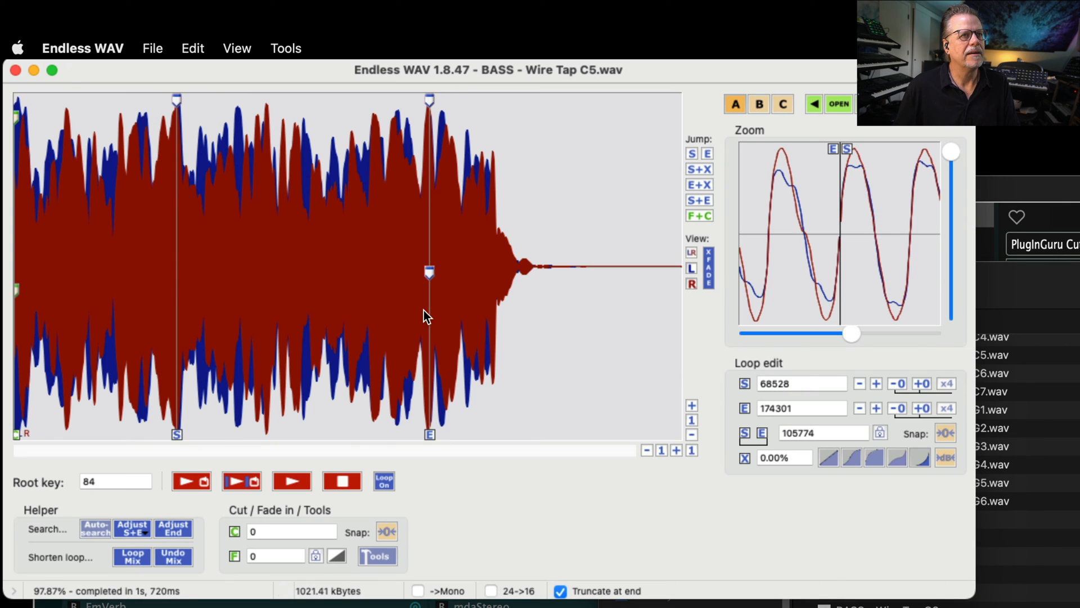
pyautogui.moveTo(795, 351)
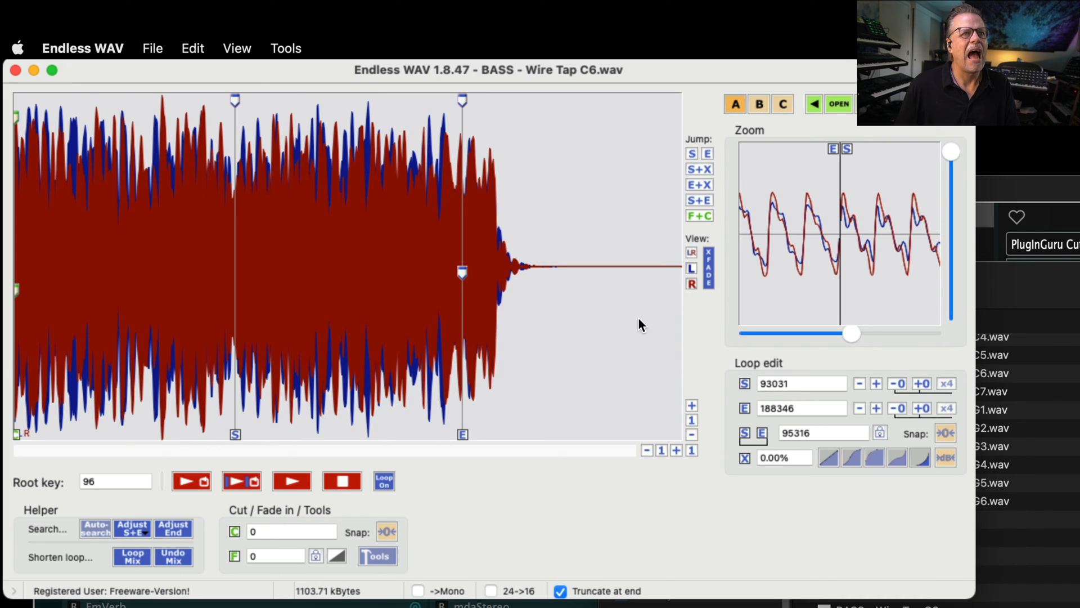
pyautogui.moveTo(307, 63)
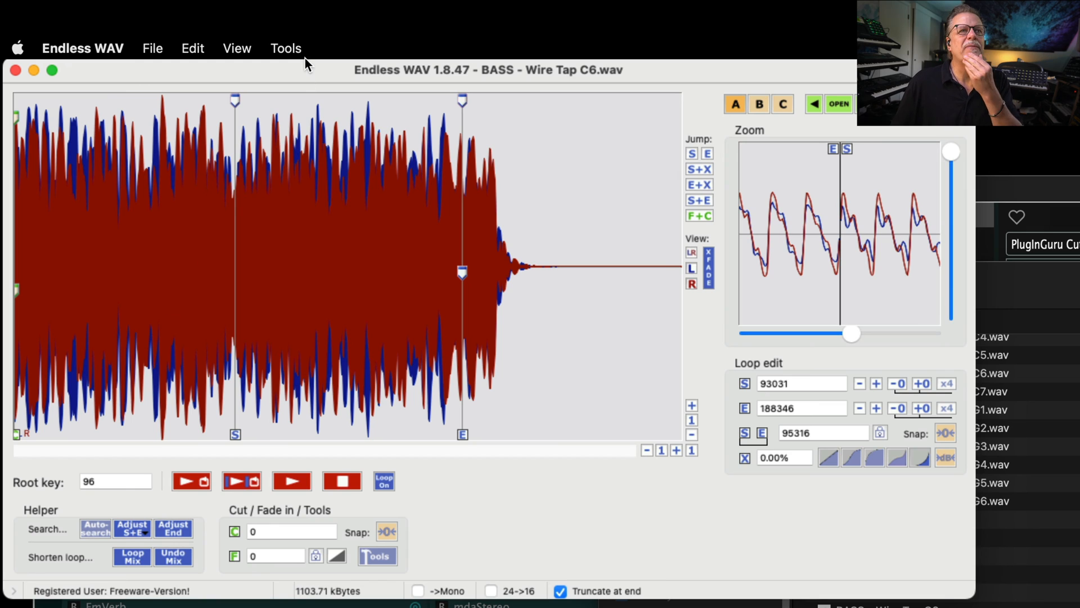
pyautogui.moveTo(878, 270)
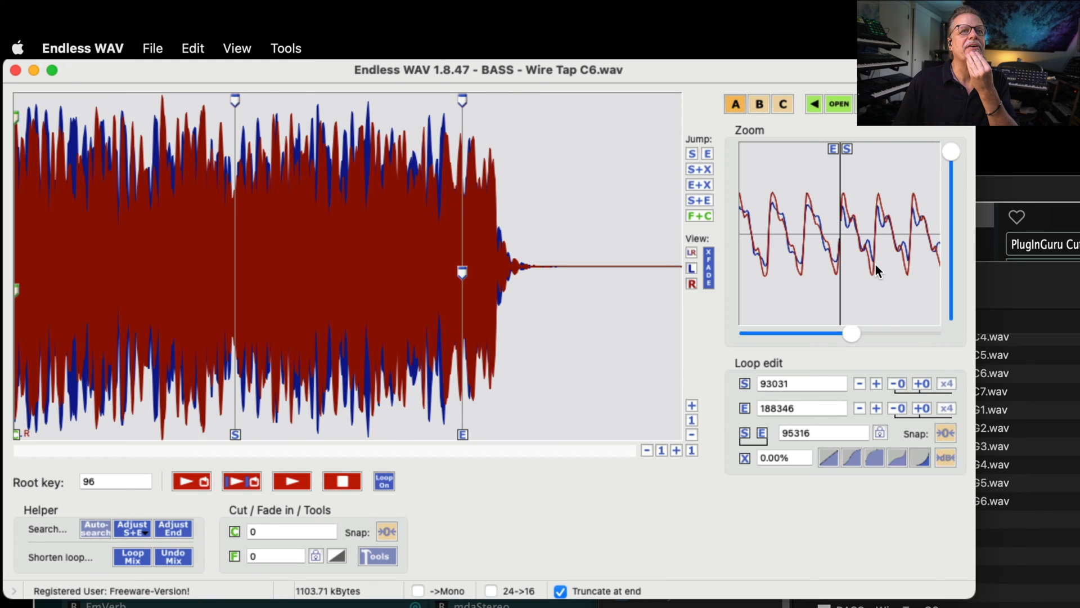
pyautogui.moveTo(879, 271)
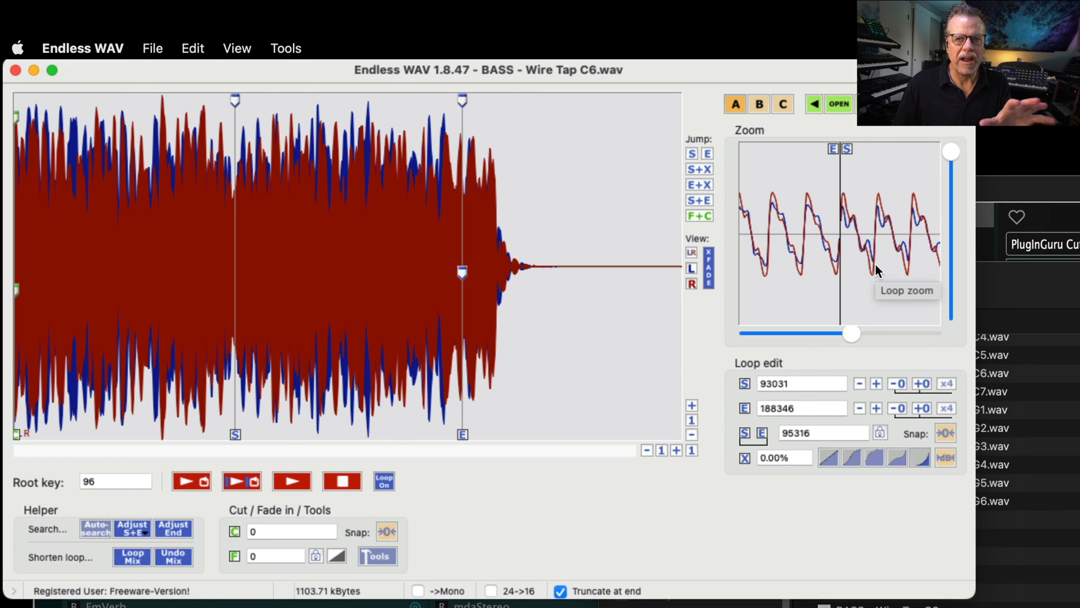
pyautogui.moveTo(295, 262)
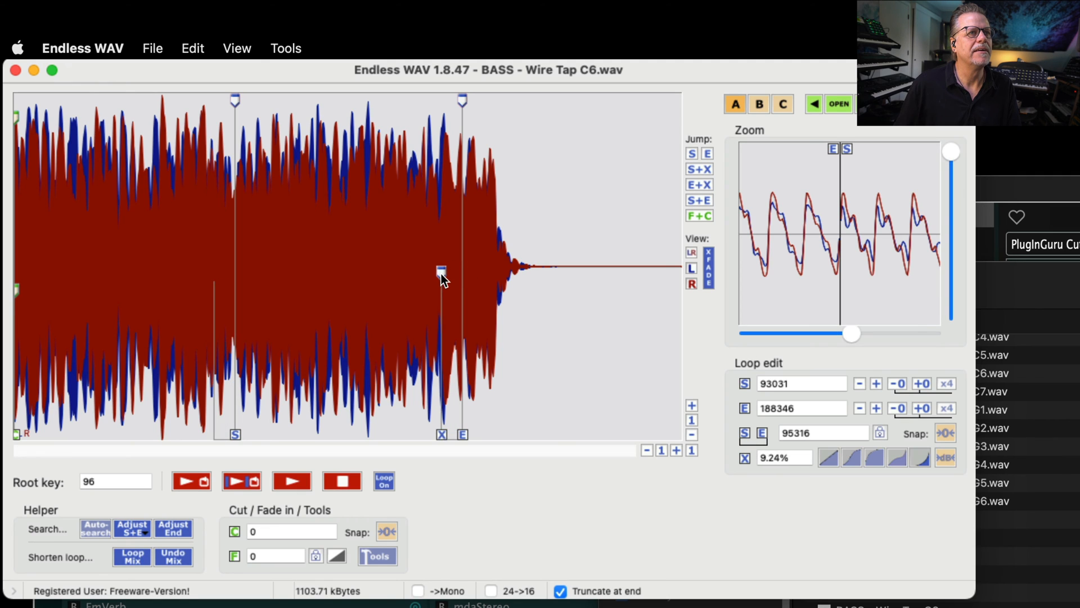
# Step: Apply an 18.48% crossfade to Wire Tap C6's loop and move on to G1
pyautogui.moveTo(441, 270); pyautogui.dragTo(438, 272)
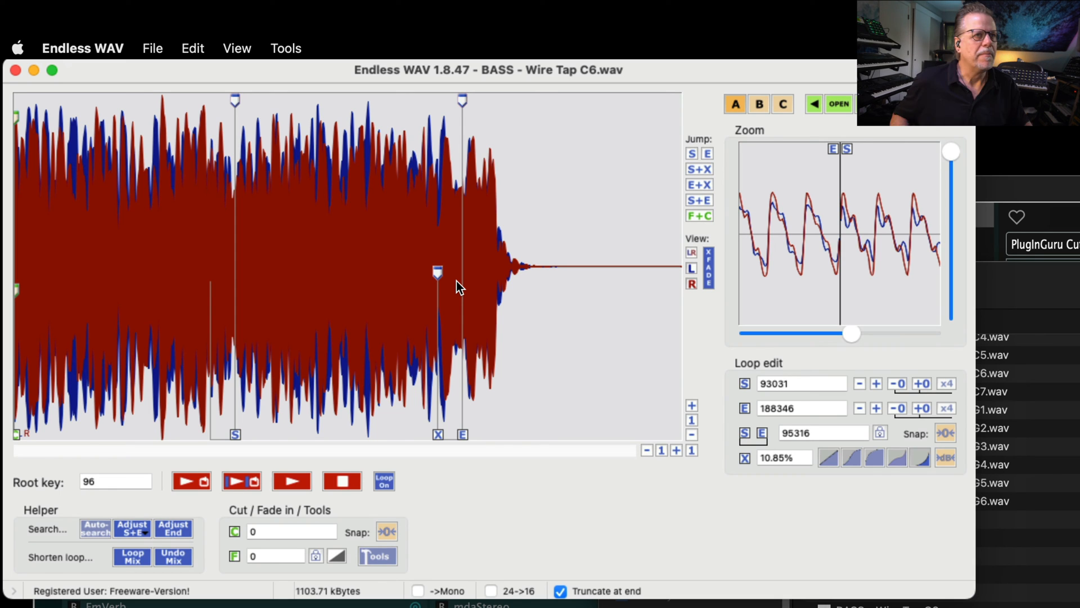
pyautogui.moveTo(422, 279)
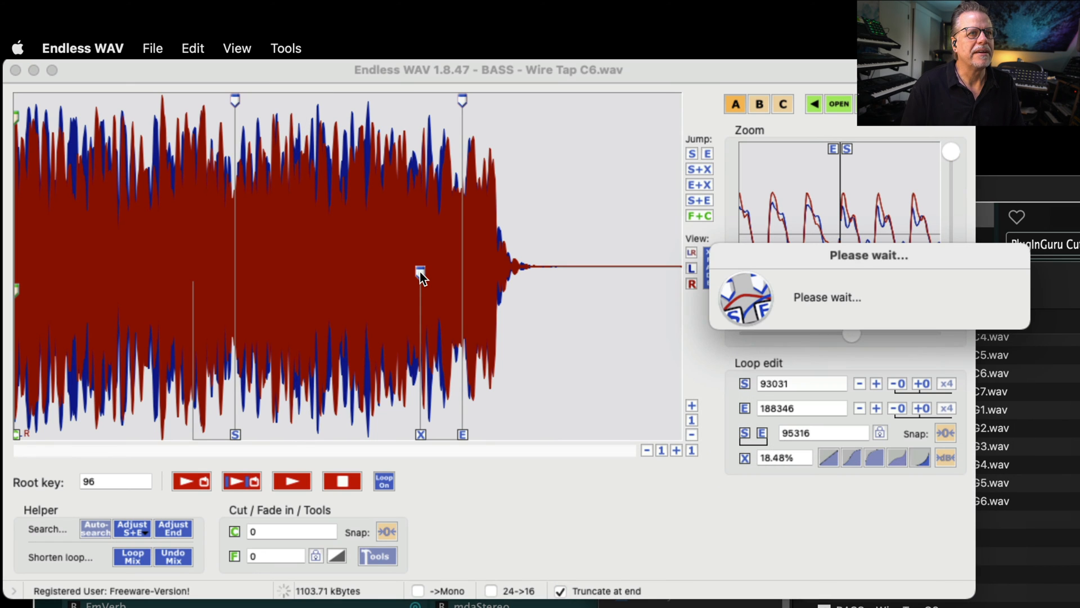
pyautogui.click(991, 392)
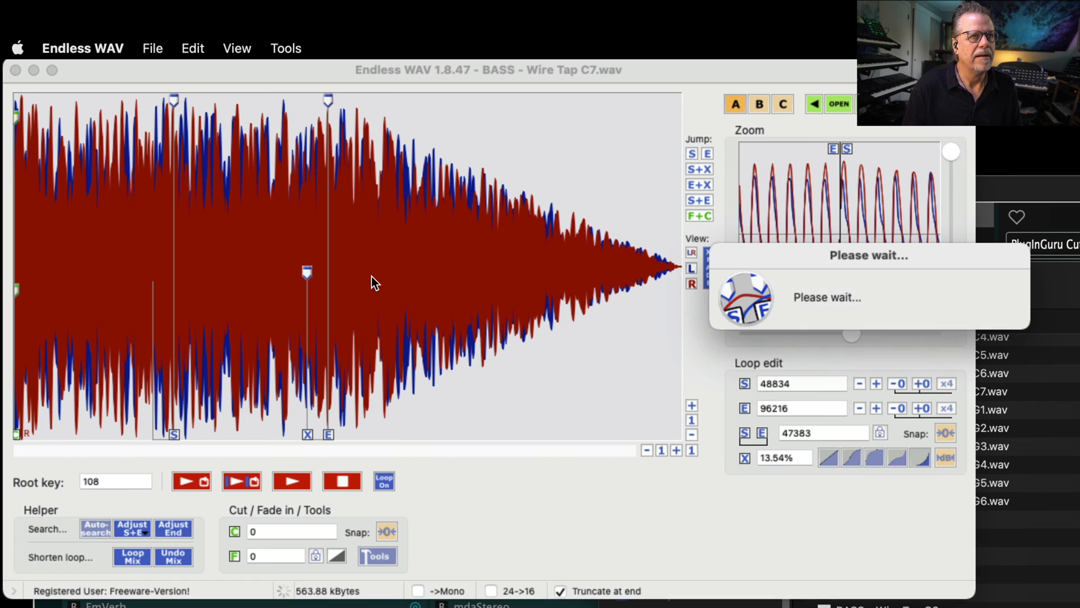
pyautogui.click(987, 409)
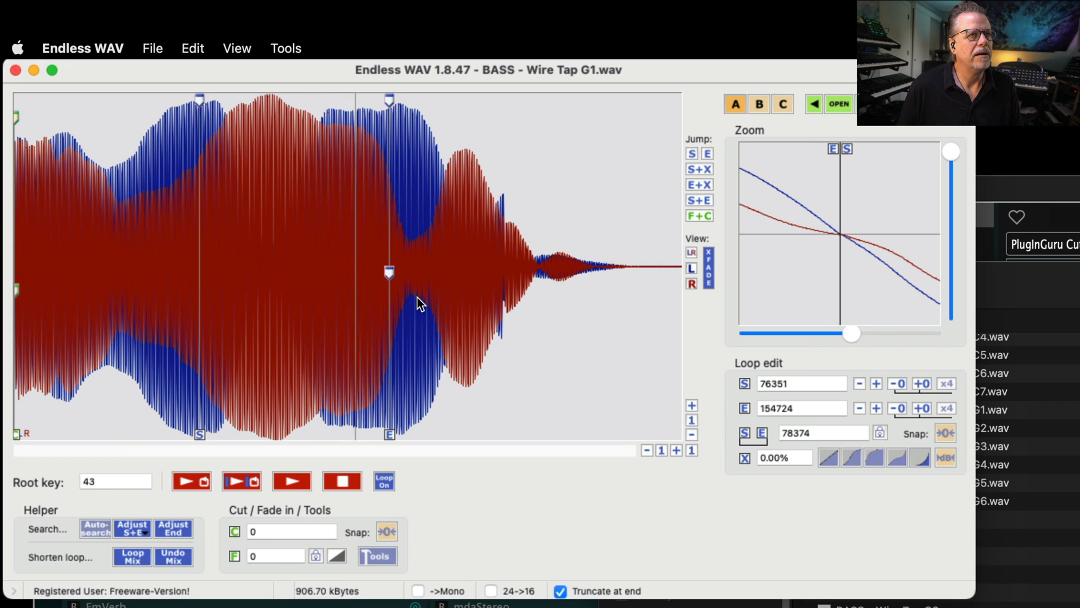
pyautogui.moveTo(403, 275)
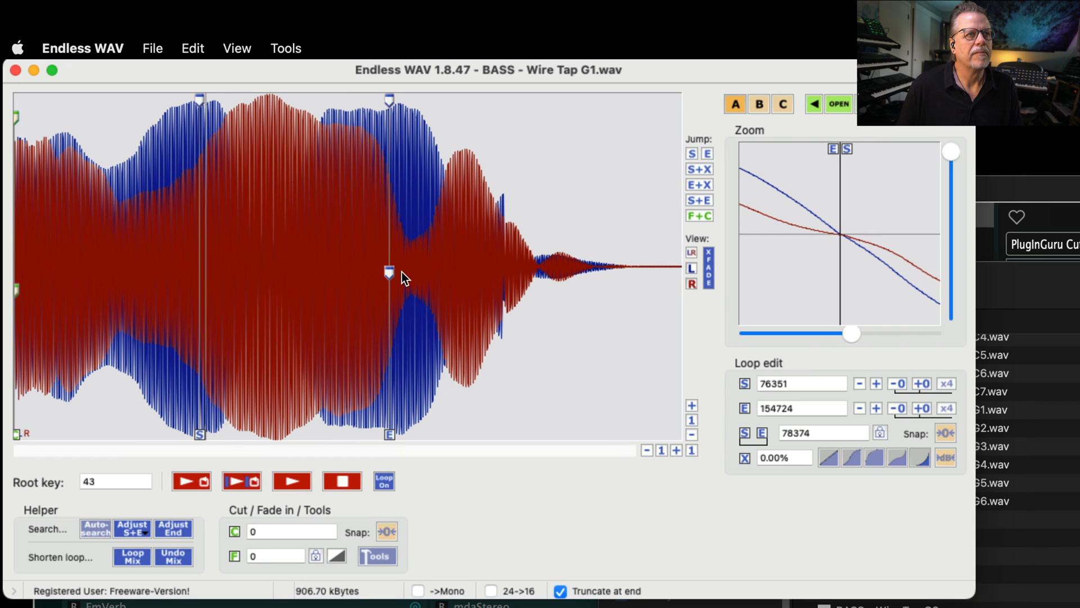
# Step: Set the crossfade region just before the Wire Tap G4 loop end
pyautogui.moveTo(389, 272); pyautogui.dragTo(363, 273)
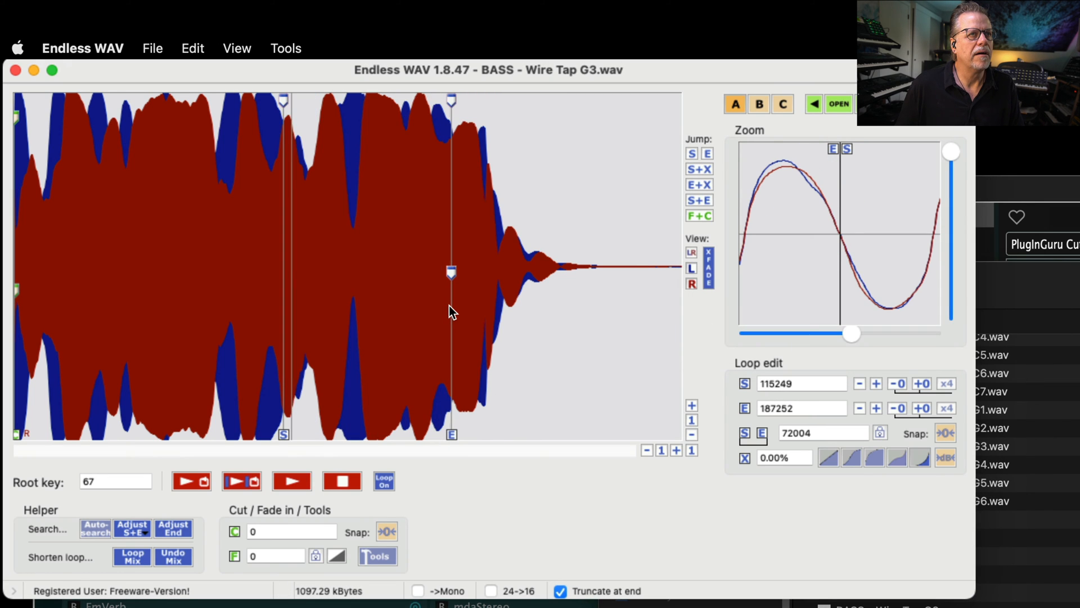
pyautogui.moveTo(551, 335)
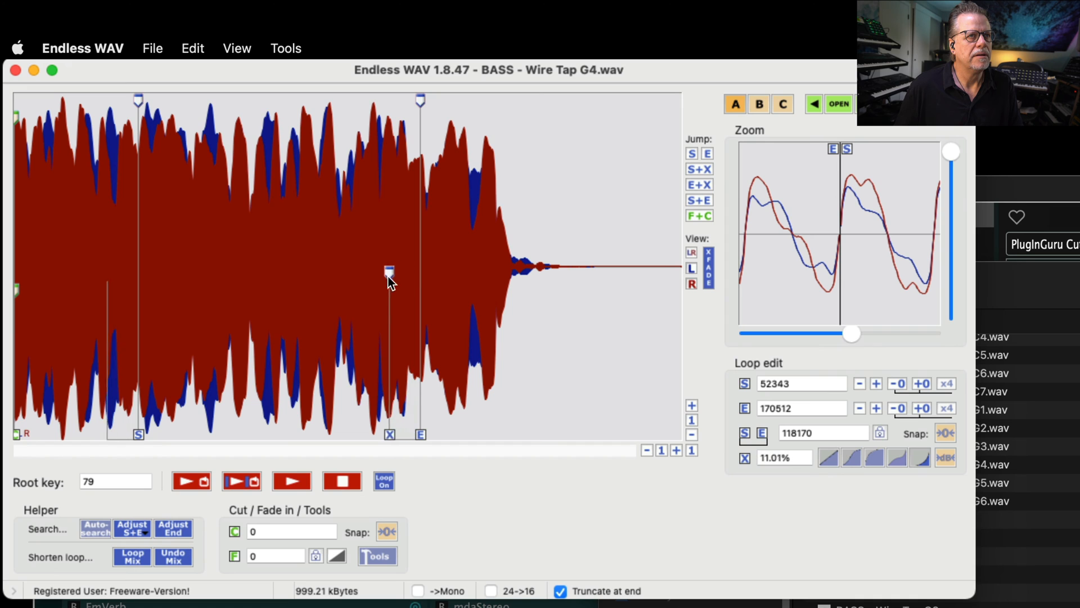
# Step: Lengthen the G4 crossfade, save the looped sample with Yes, and move on to Wire Tap G6
pyautogui.moveTo(389, 269); pyautogui.dragTo(387, 272)
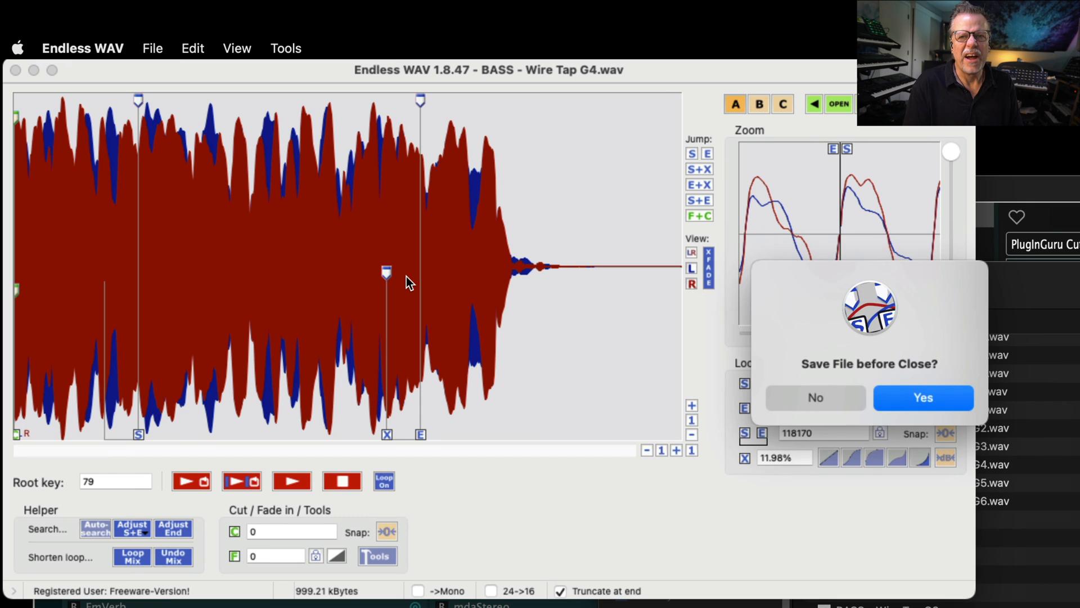
pyautogui.click(922, 398)
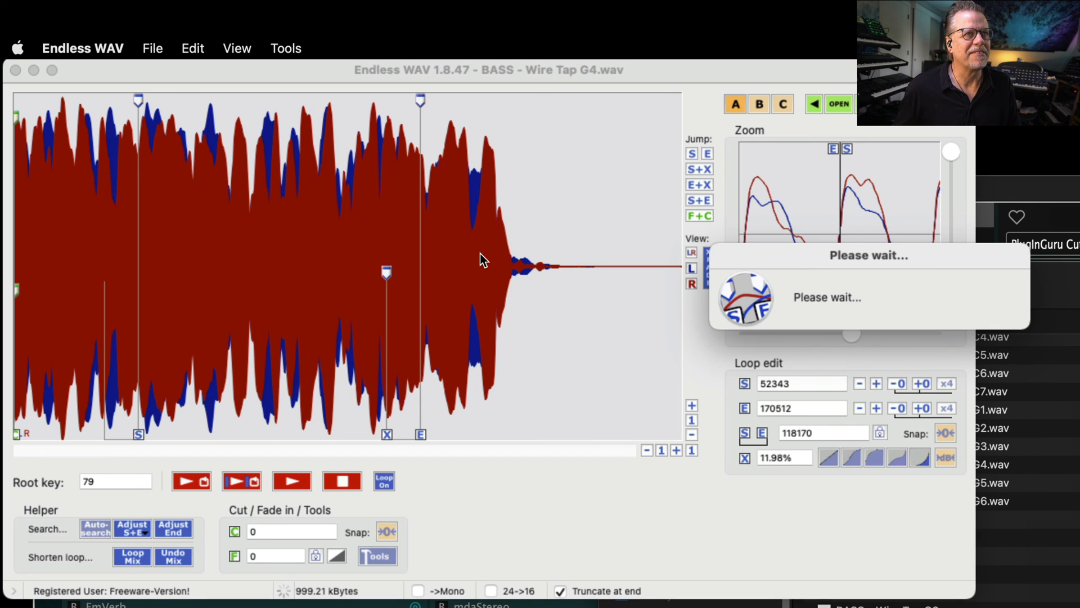
pyautogui.click(988, 482)
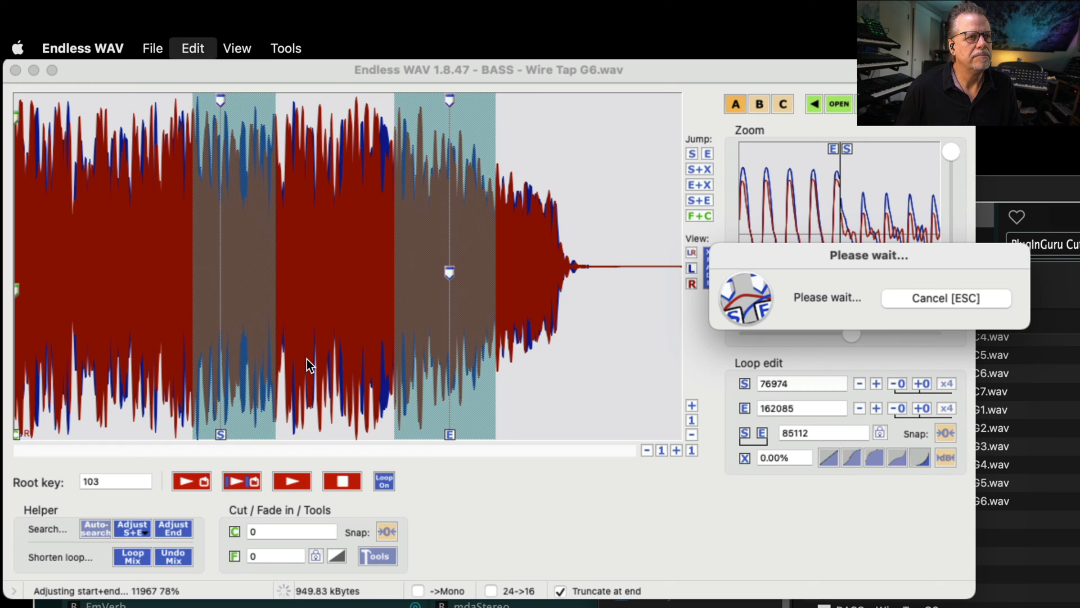
pyautogui.moveTo(393, 584)
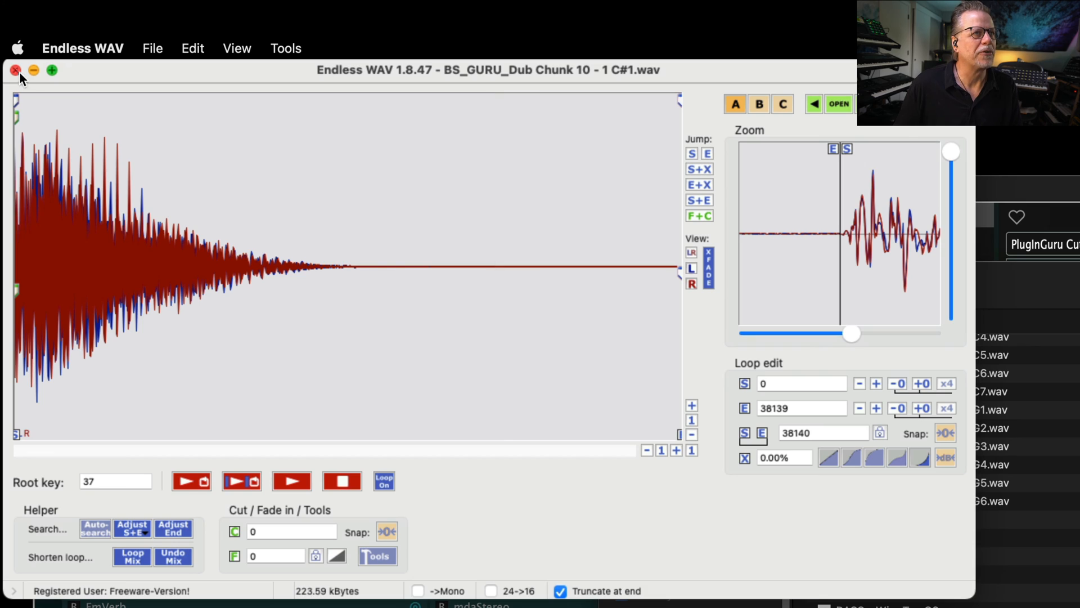
# Step: Close the unneeded Dub Chunk sample without saving changes
pyautogui.click(14, 69)
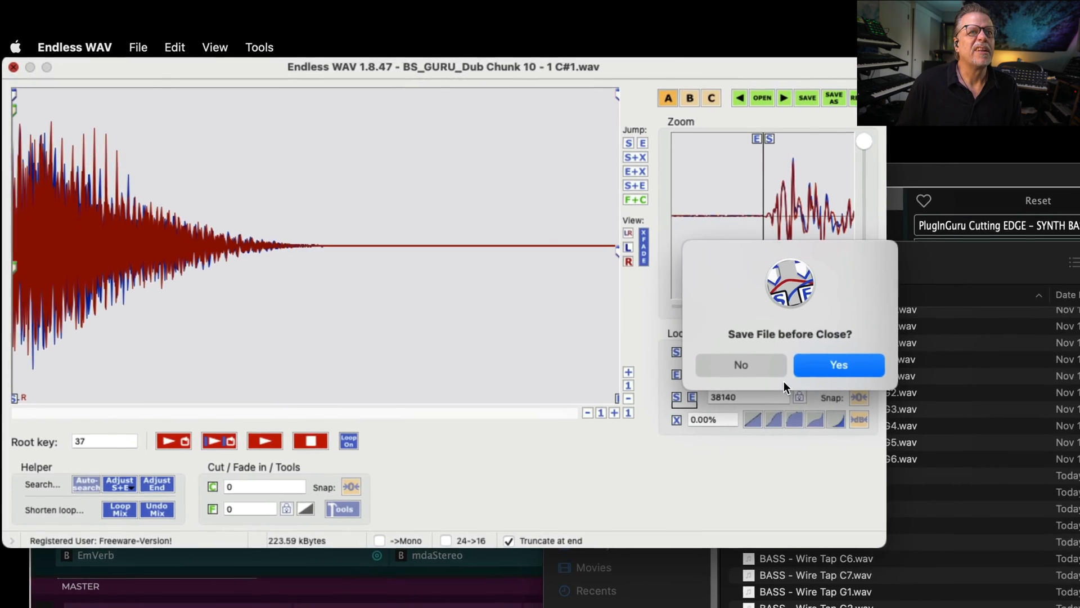
pyautogui.click(740, 365)
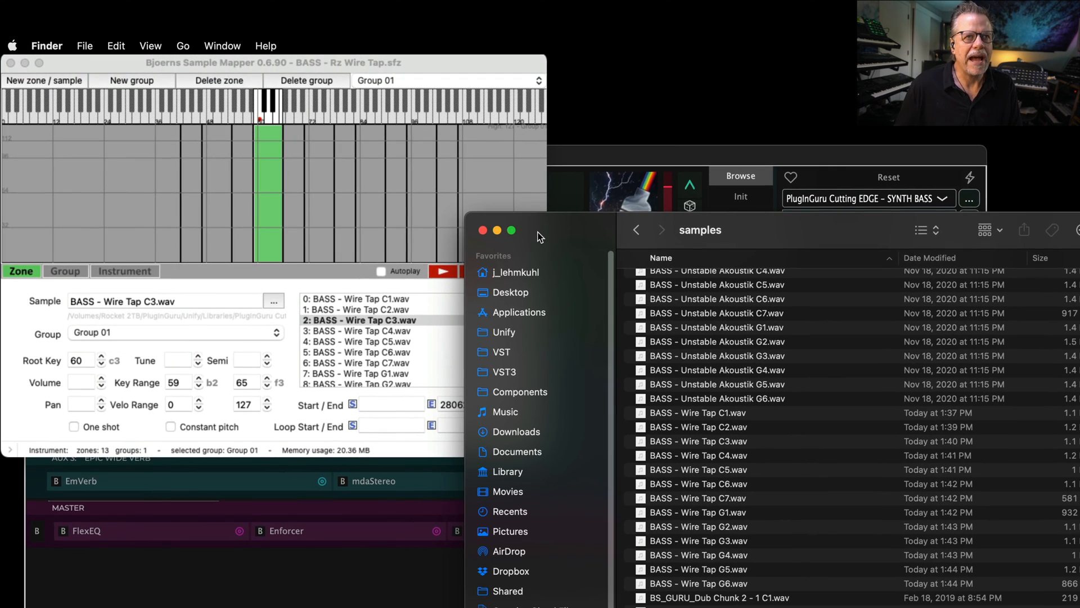
pyautogui.moveTo(718, 423)
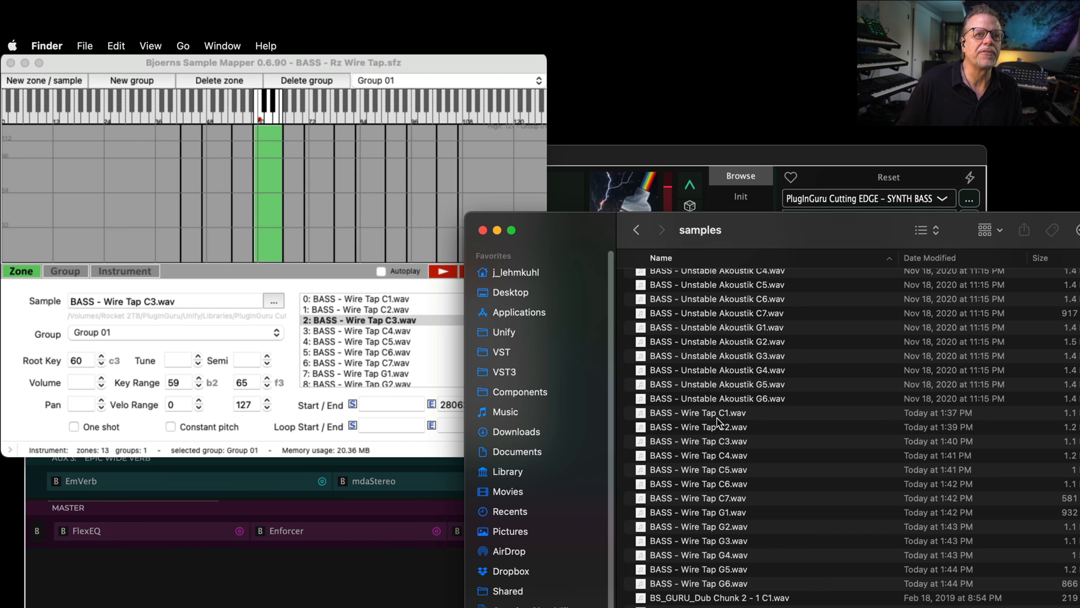
pyautogui.moveTo(671, 237)
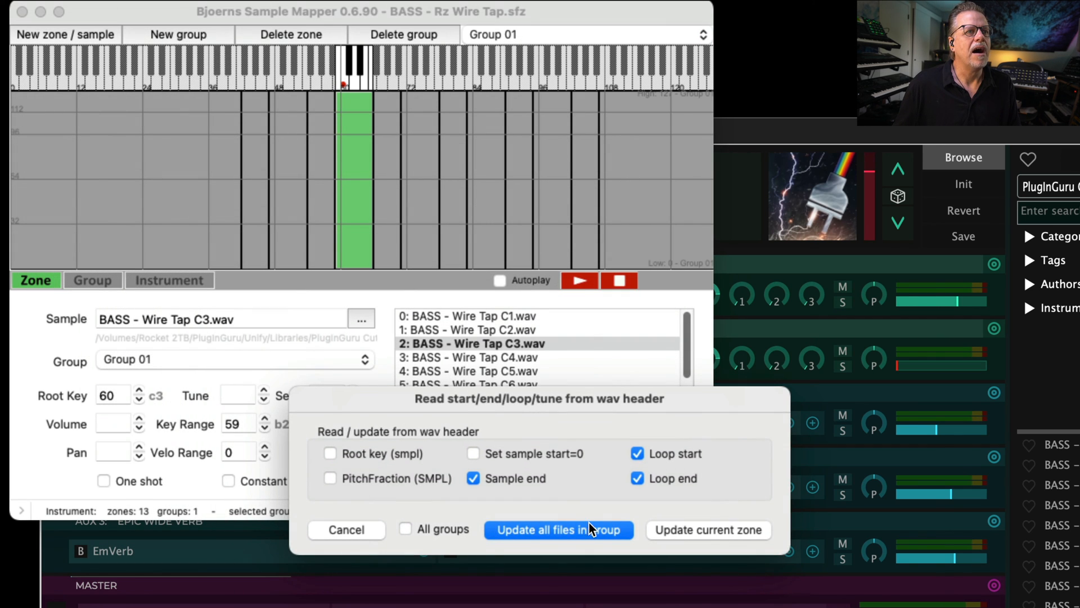
pyautogui.moveTo(522, 472)
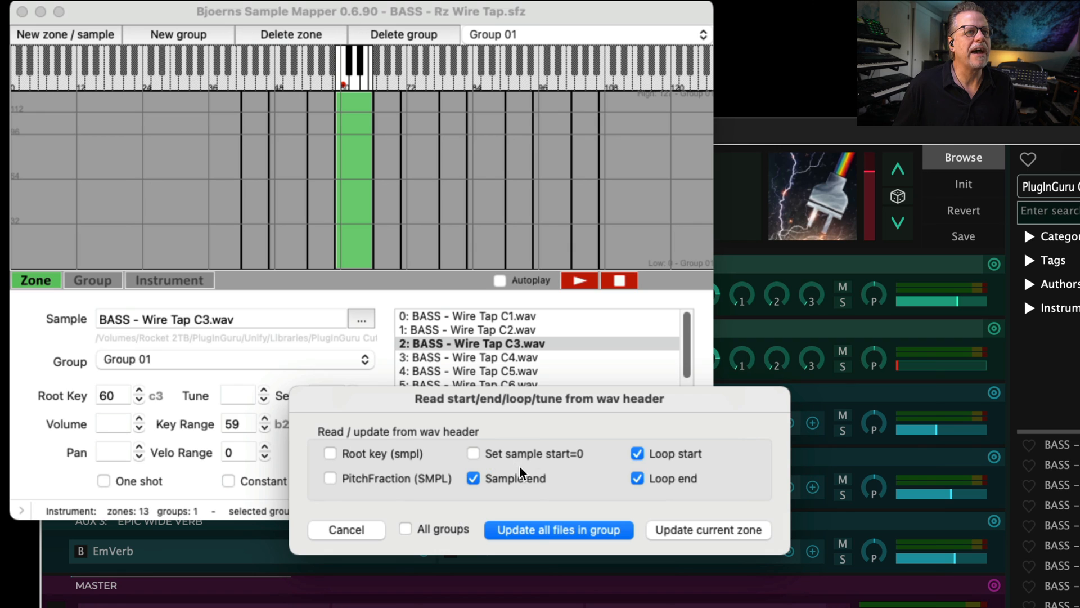
pyautogui.moveTo(522, 470)
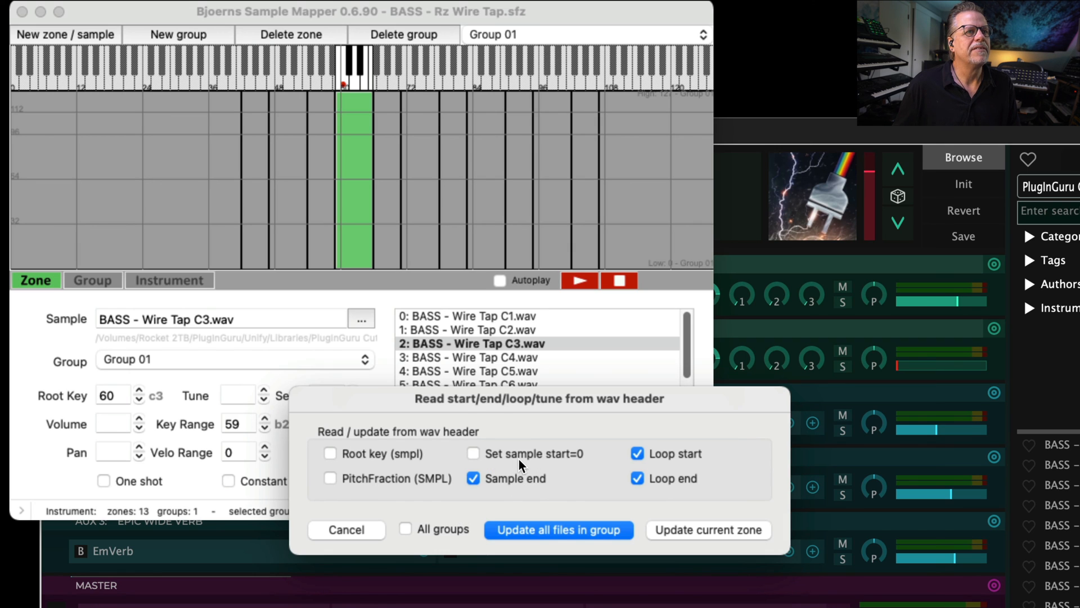
pyautogui.moveTo(685, 462)
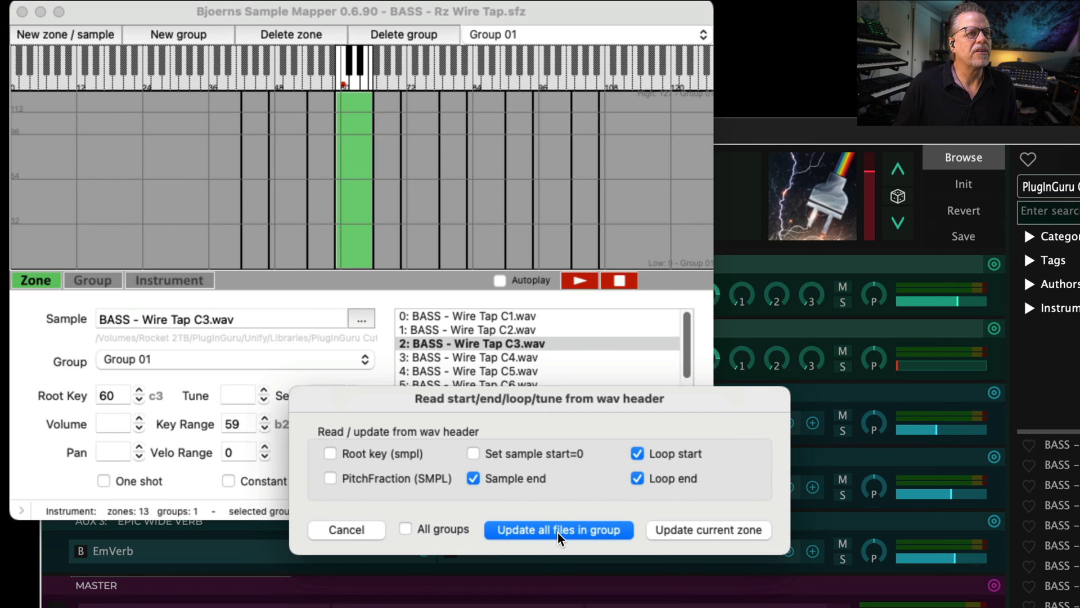
# Step: Update all 13 Wire Tap zones' loop points from the wav headers and return to Unify
pyautogui.click(559, 530)
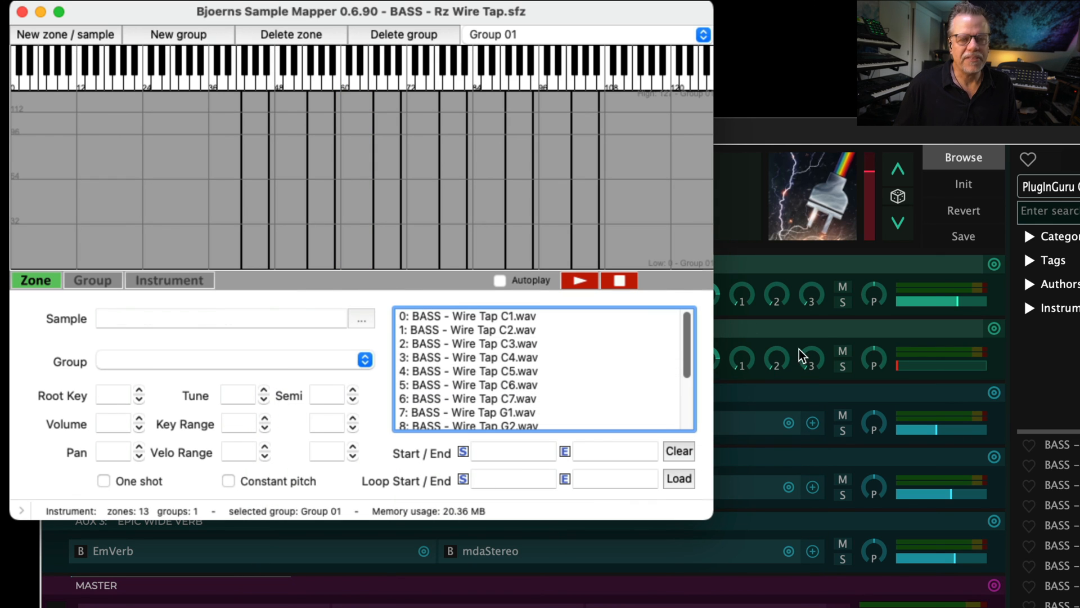
pyautogui.click(221, 6)
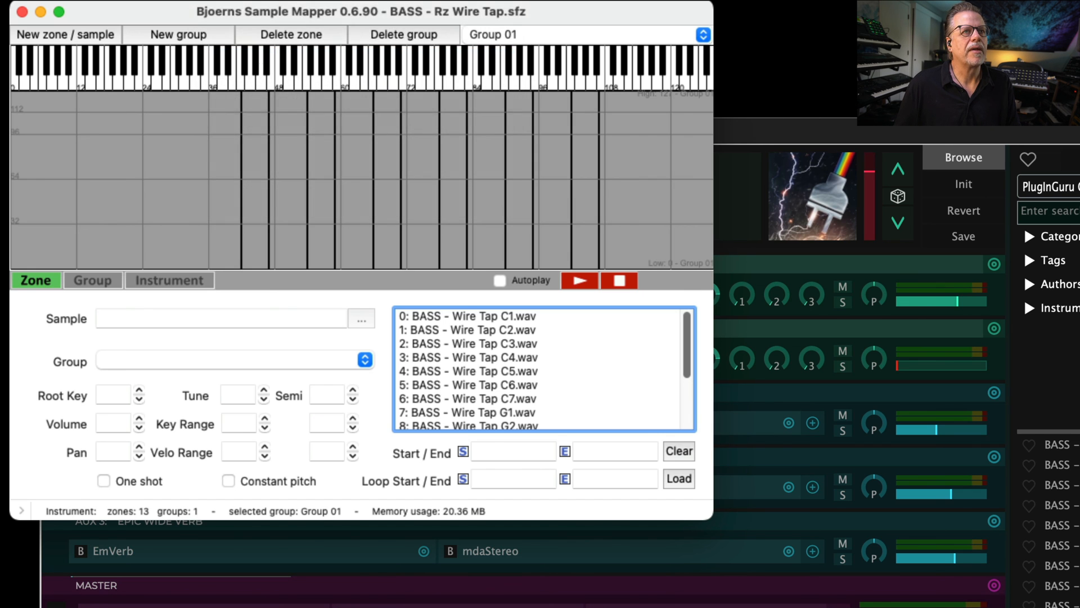
pyautogui.click(21, 11)
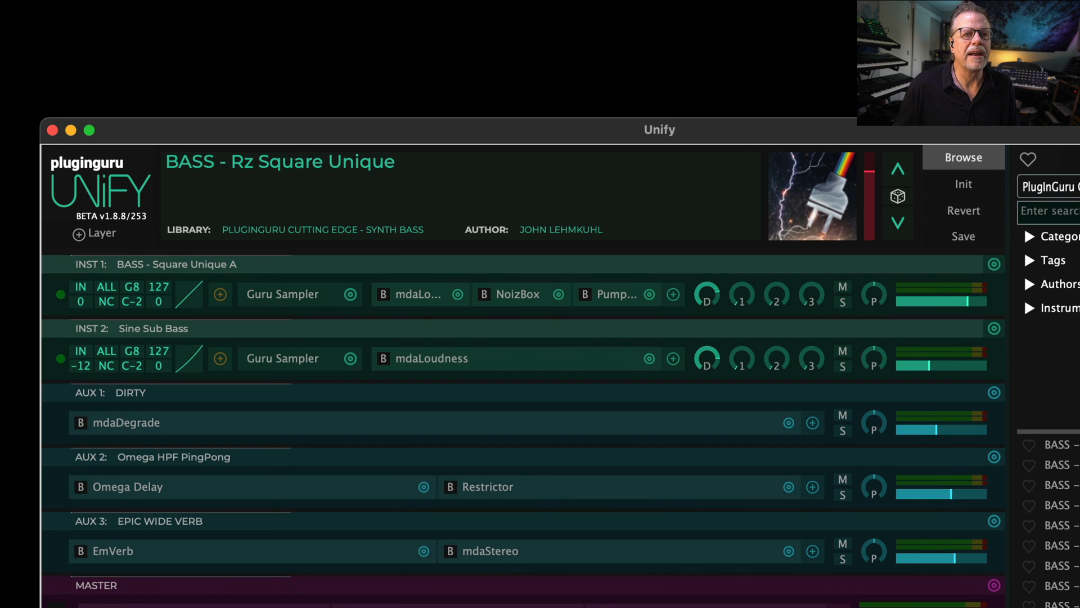
# Step: Switch to the BASS - Rz Wire Tap patch so the looped bass samples load
pyautogui.click(826, 519)
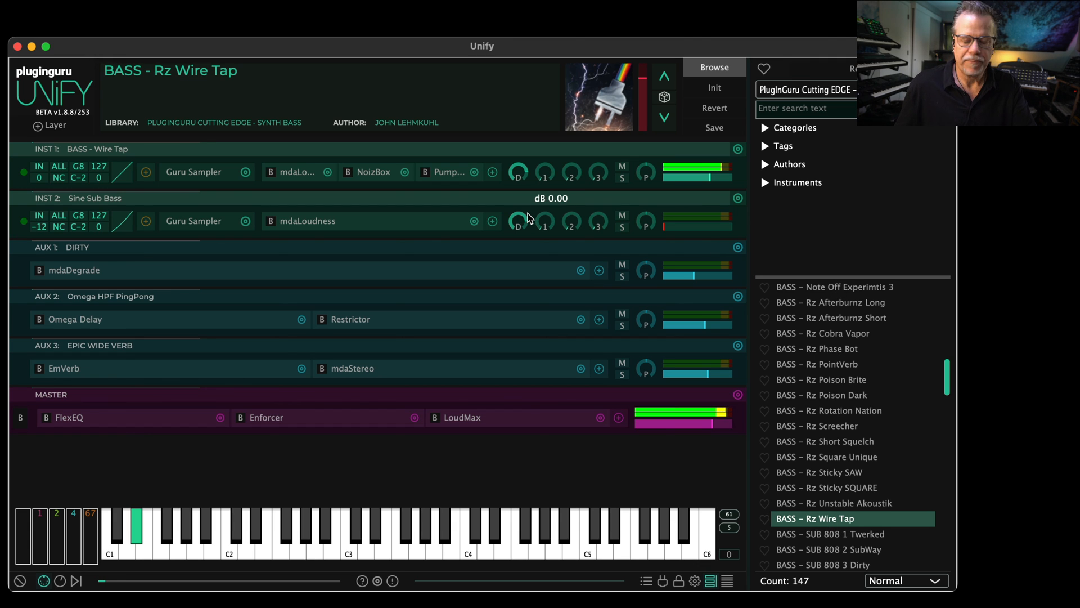
pyautogui.moveTo(518, 220)
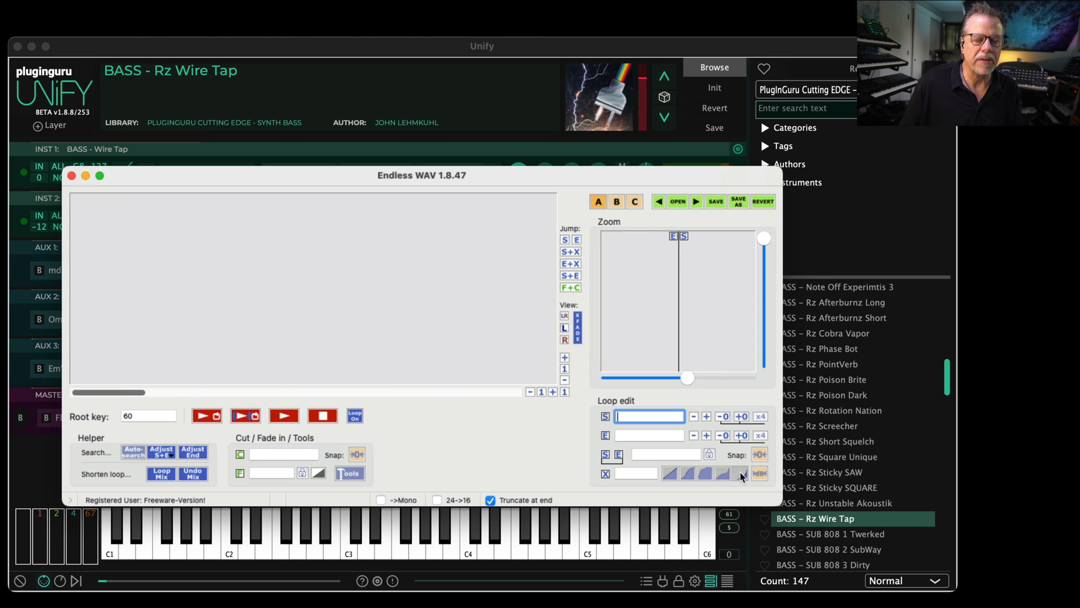
pyautogui.moveTo(739, 473)
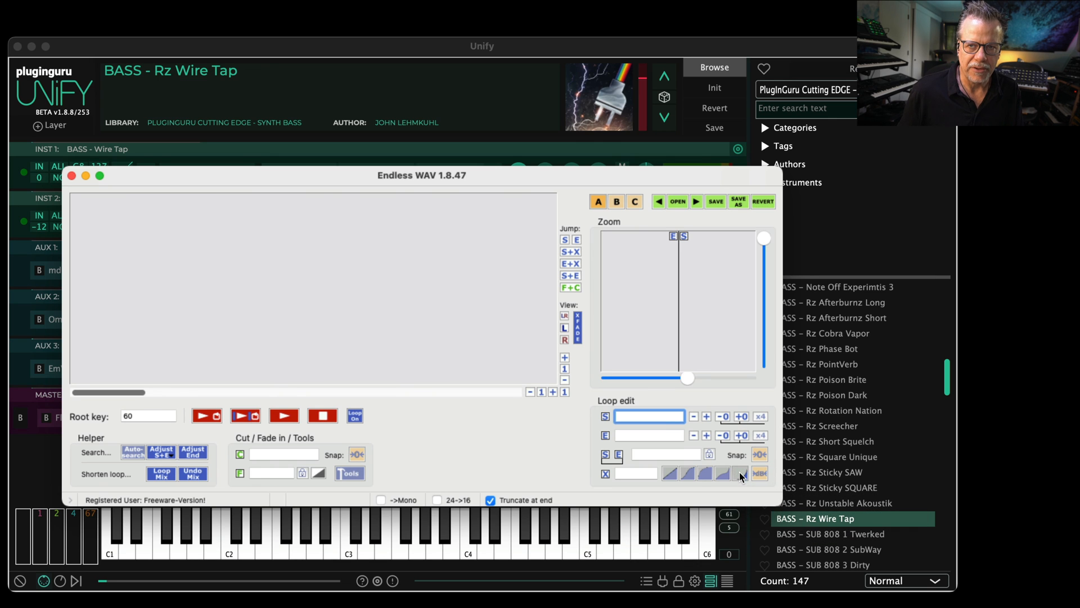
pyautogui.moveTo(448, 447)
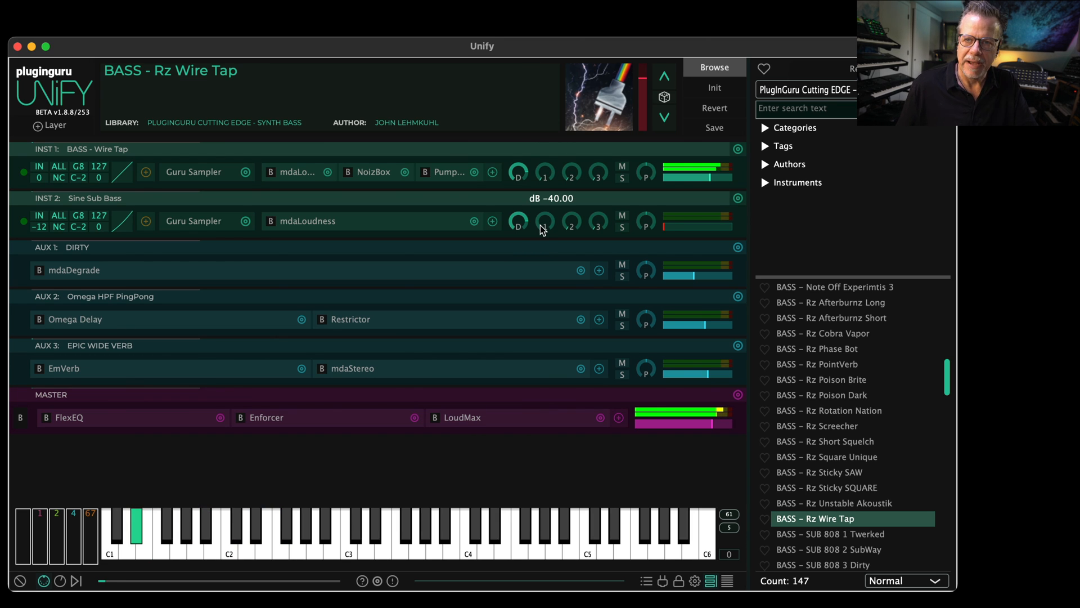
pyautogui.moveTo(544, 225)
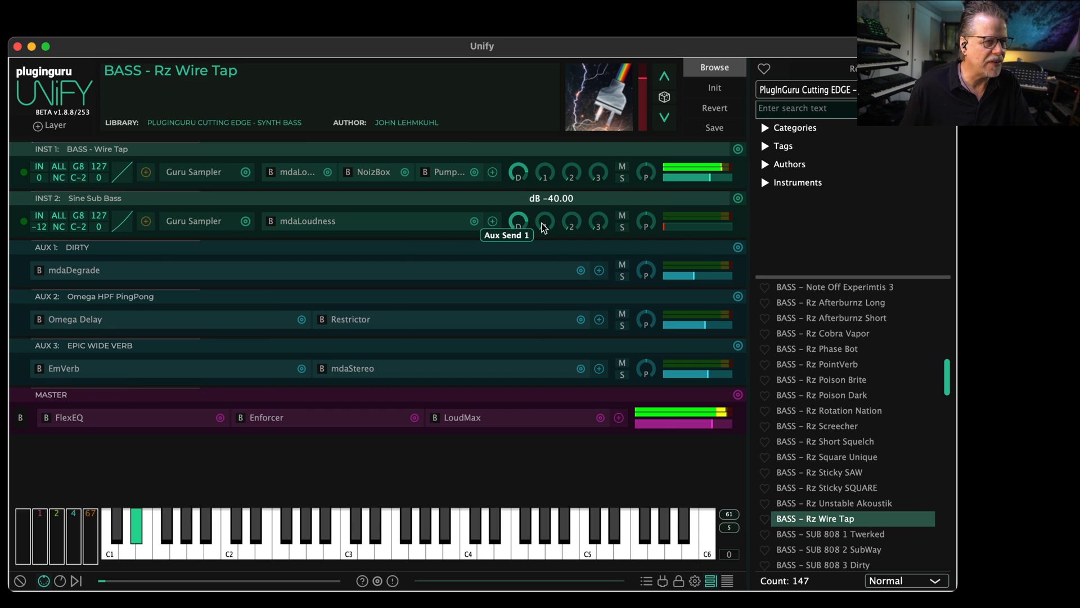